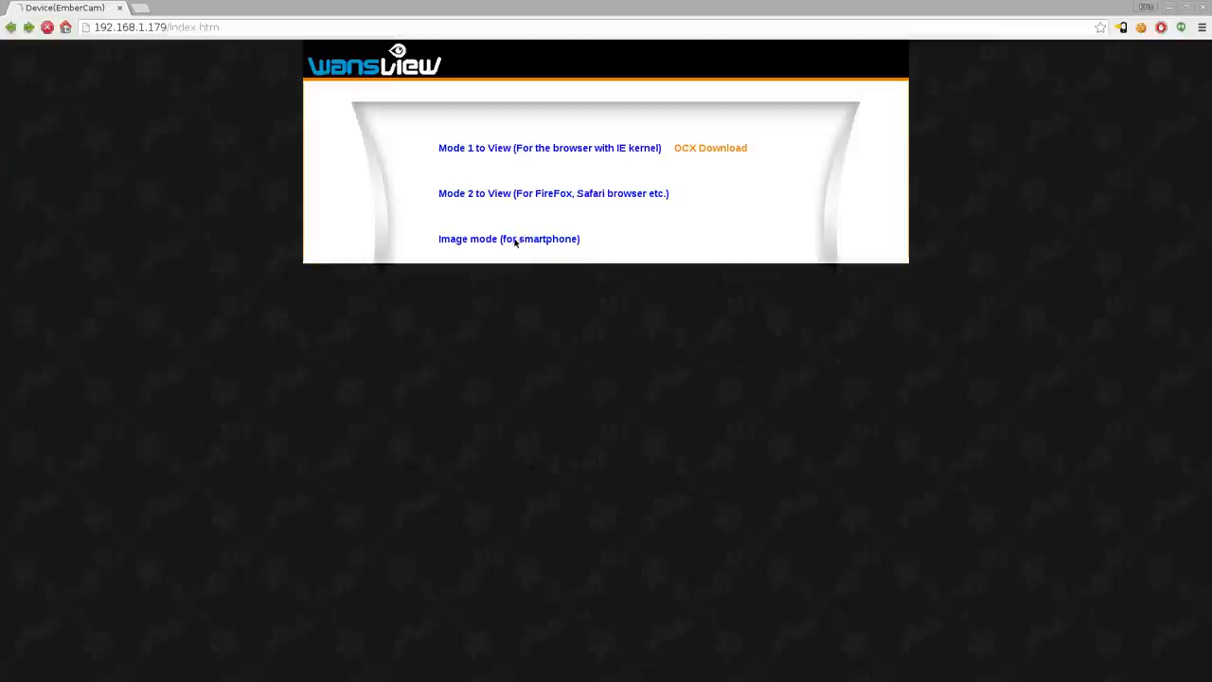
Step: Switch the camera web interface to the smartphone image-mode live view
{"action": "left_click", "coordinate": [508, 239]}
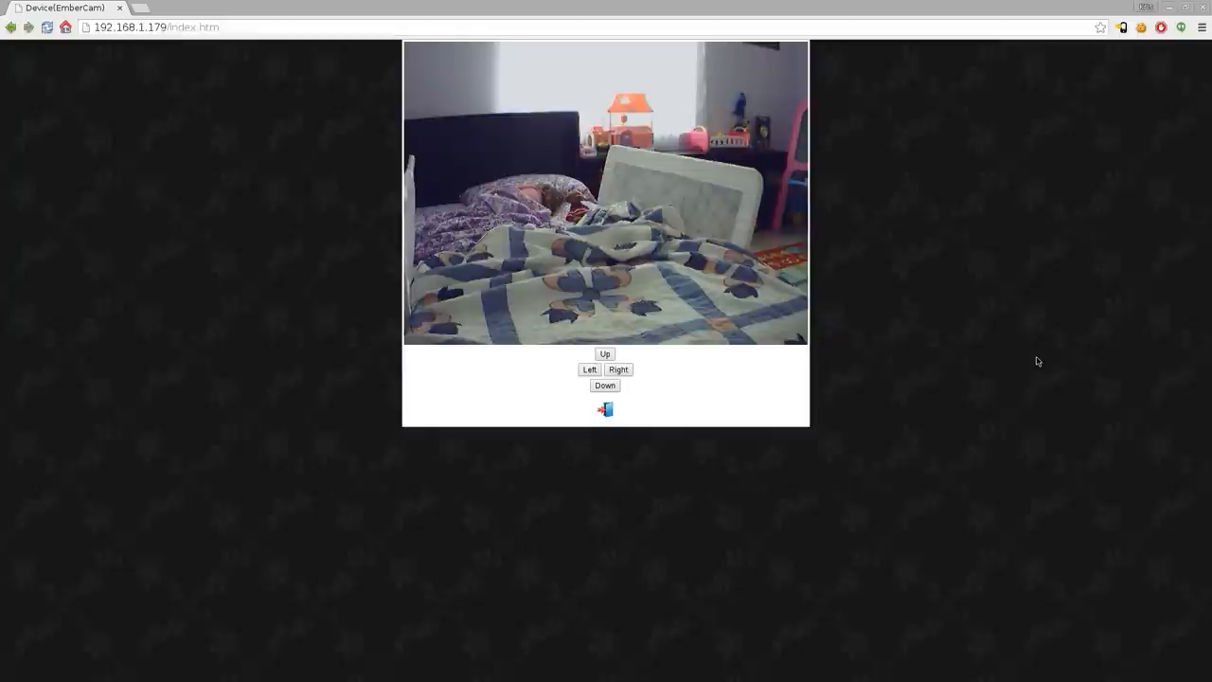
Step: Bring up DevTools to watch the repeated snapshot.cgi image requests
{"action": "key", "text": "F12"}
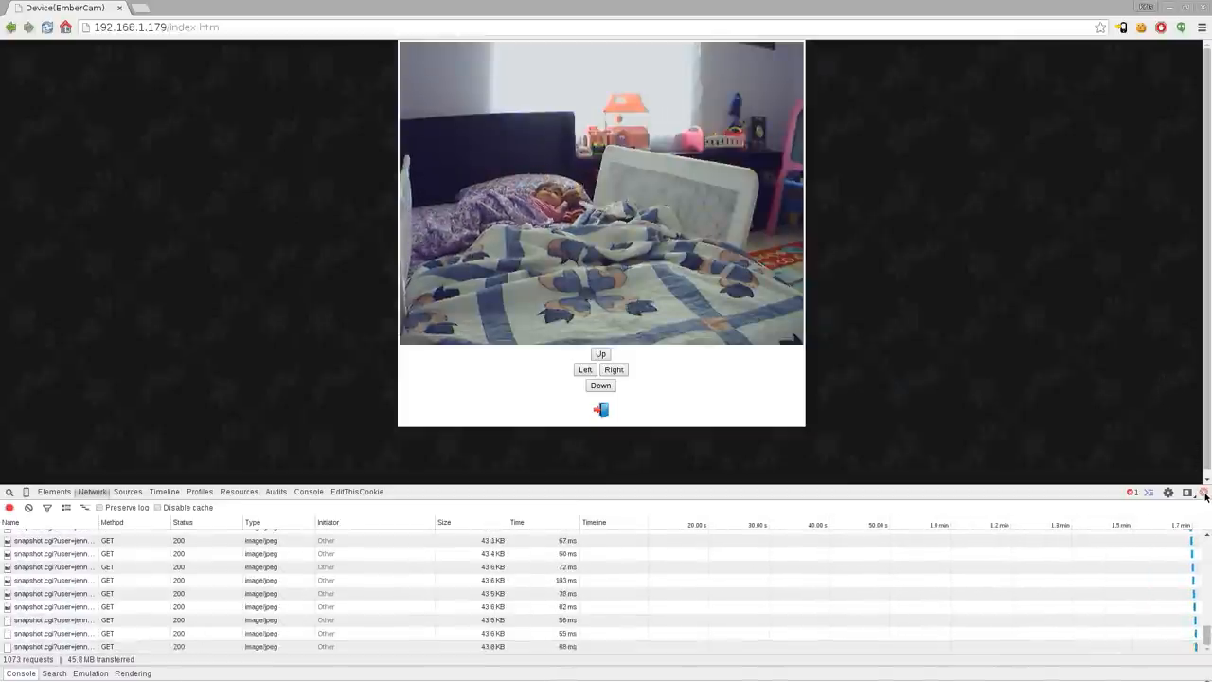
Step: Return to the mode page and enter the full browser view with the DevTools network log
{"action": "left_click", "coordinate": [1205, 493]}
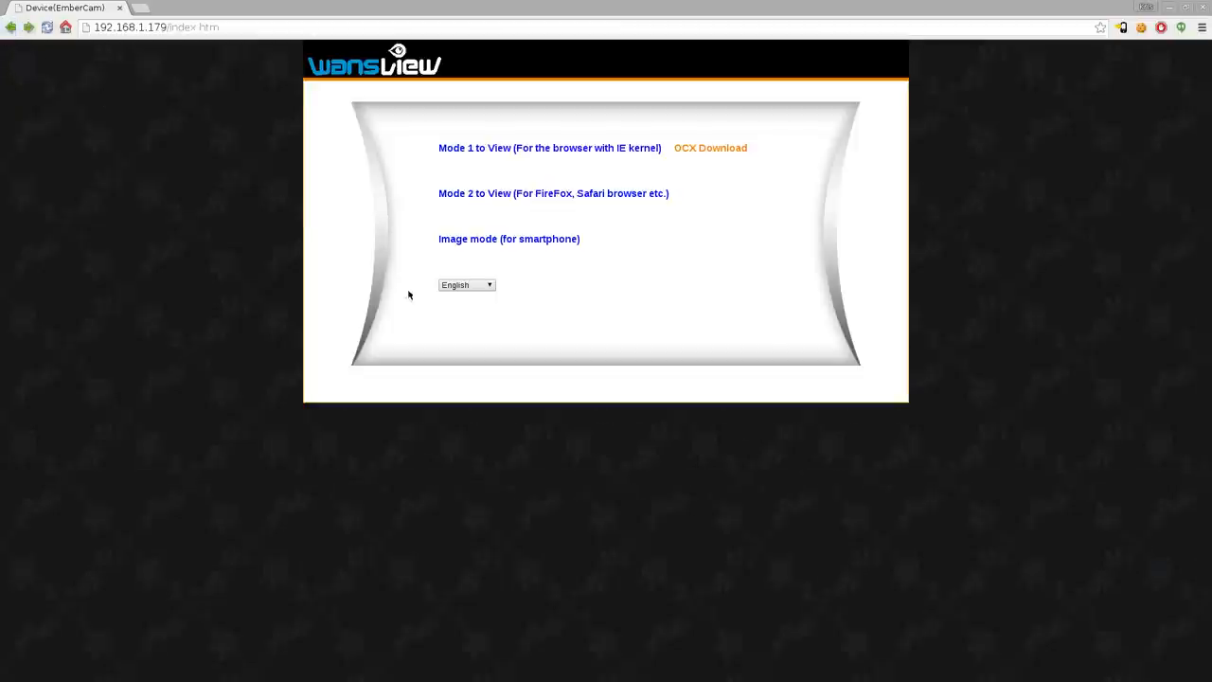
{"action": "left_click", "coordinate": [553, 193]}
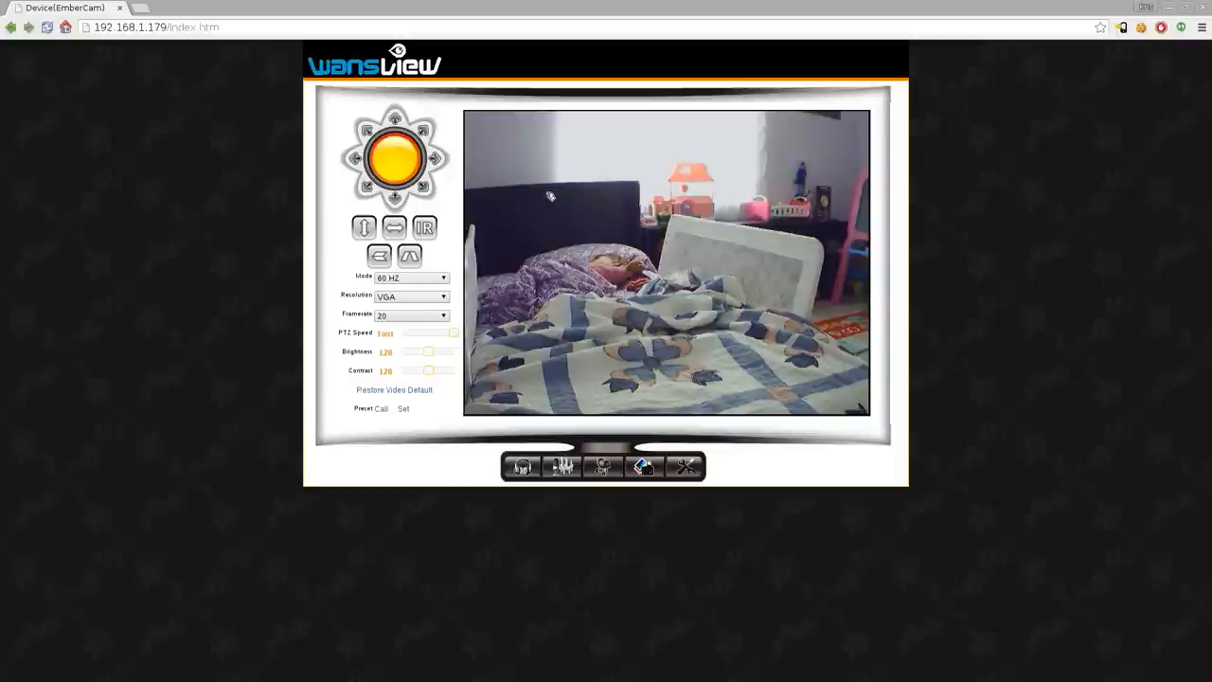
{"action": "mouse_move", "coordinate": [248, 461]}
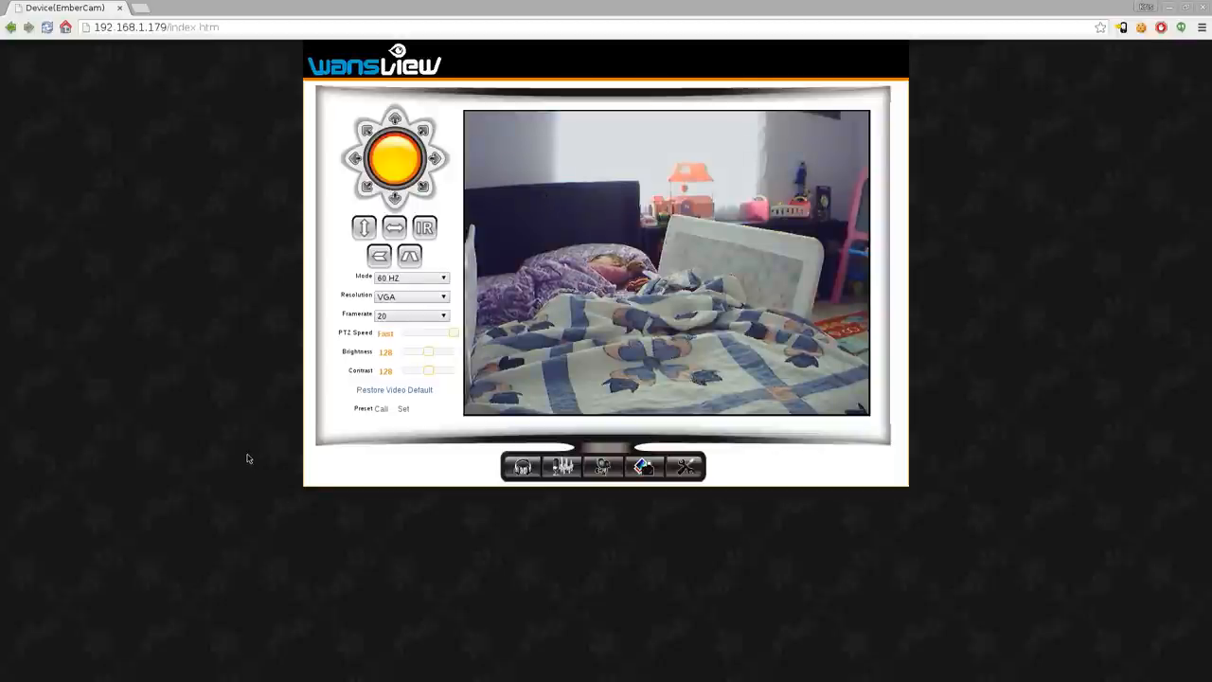
{"action": "key", "text": "F12"}
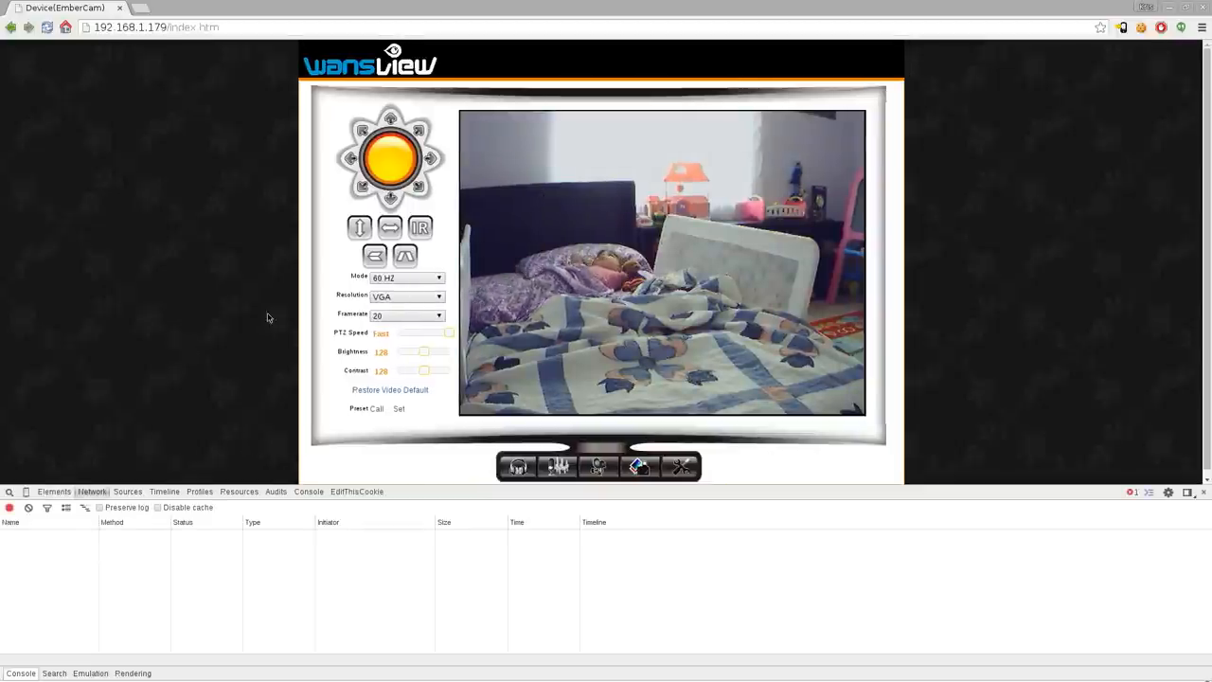
Step: Switch the resolution to QVGA and back to VGA, capturing the camera_control.cgi requests
{"action": "left_click", "coordinate": [406, 296]}
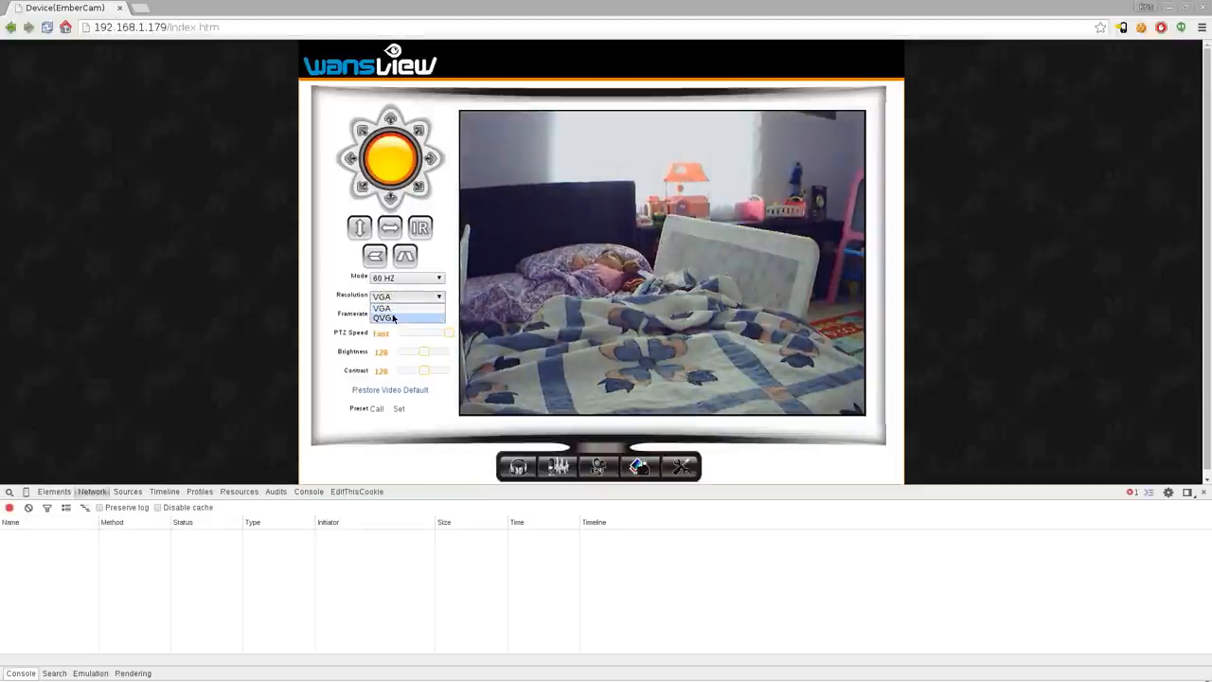
{"action": "left_click", "coordinate": [383, 318]}
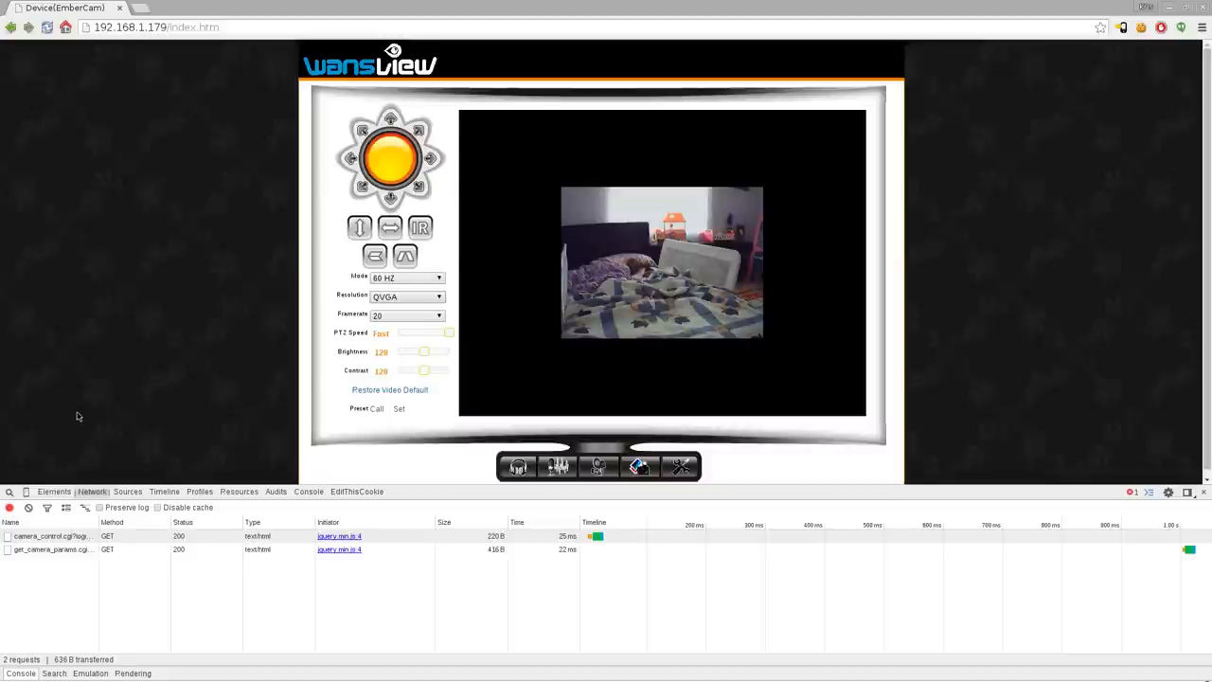
{"action": "left_click", "coordinate": [407, 295]}
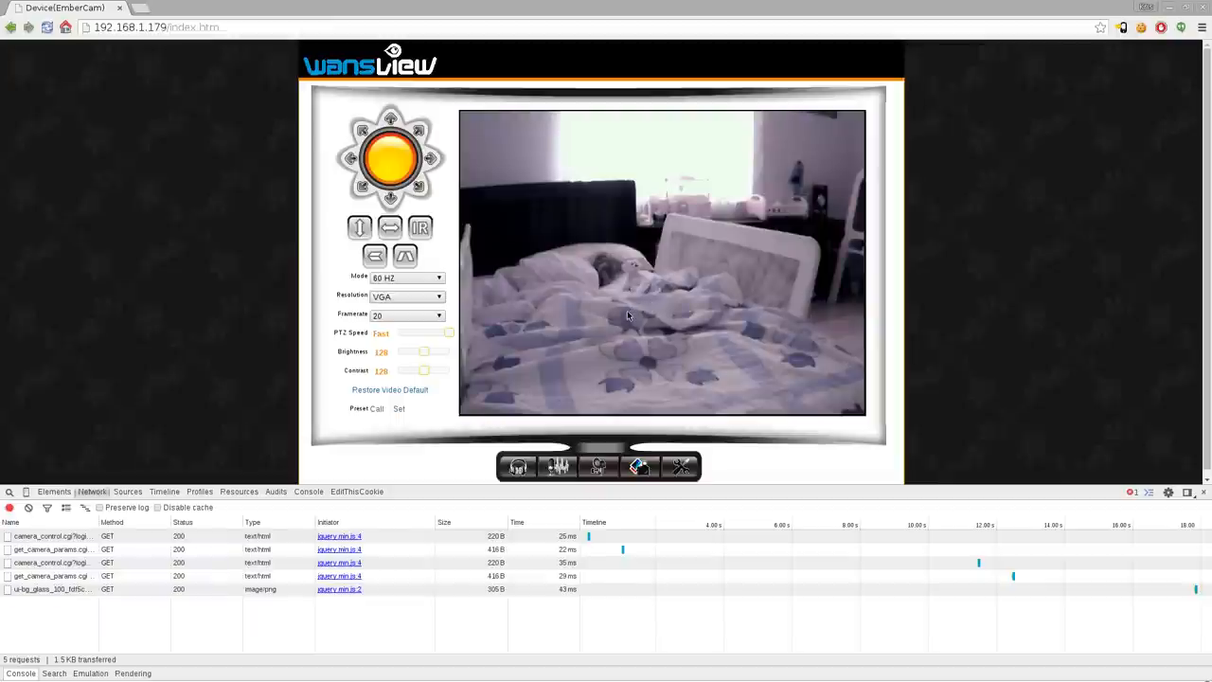
{"action": "mouse_move", "coordinate": [845, 321]}
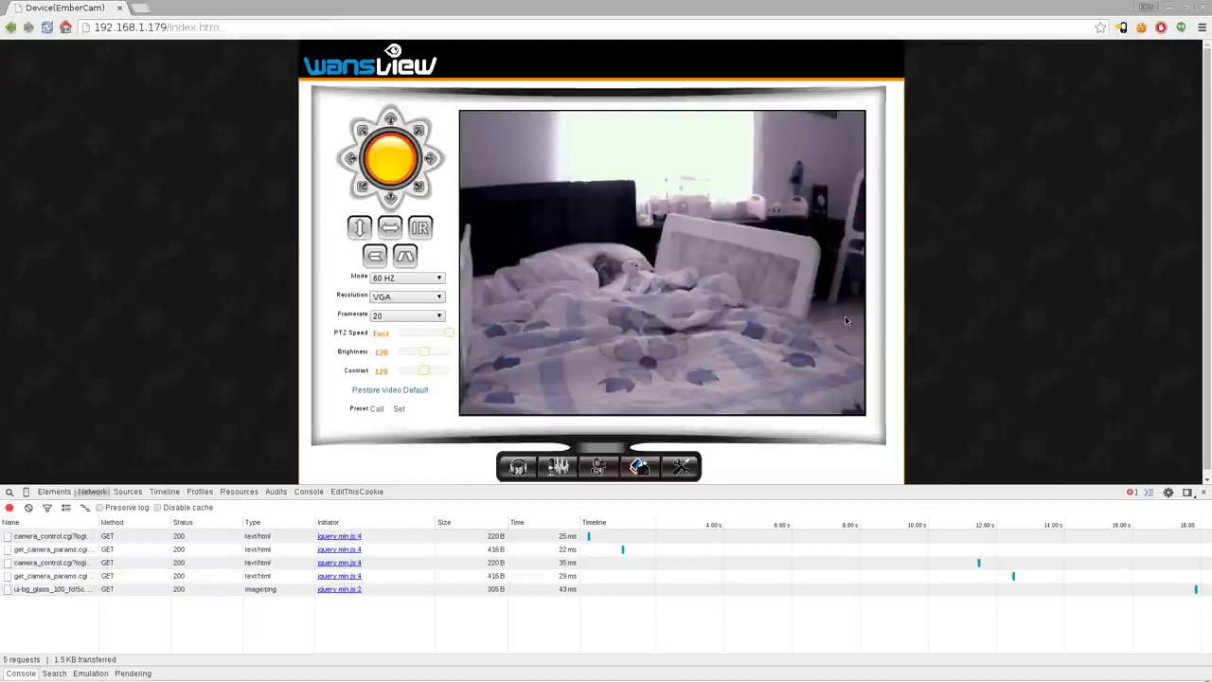
{"action": "mouse_move", "coordinate": [1104, 392]}
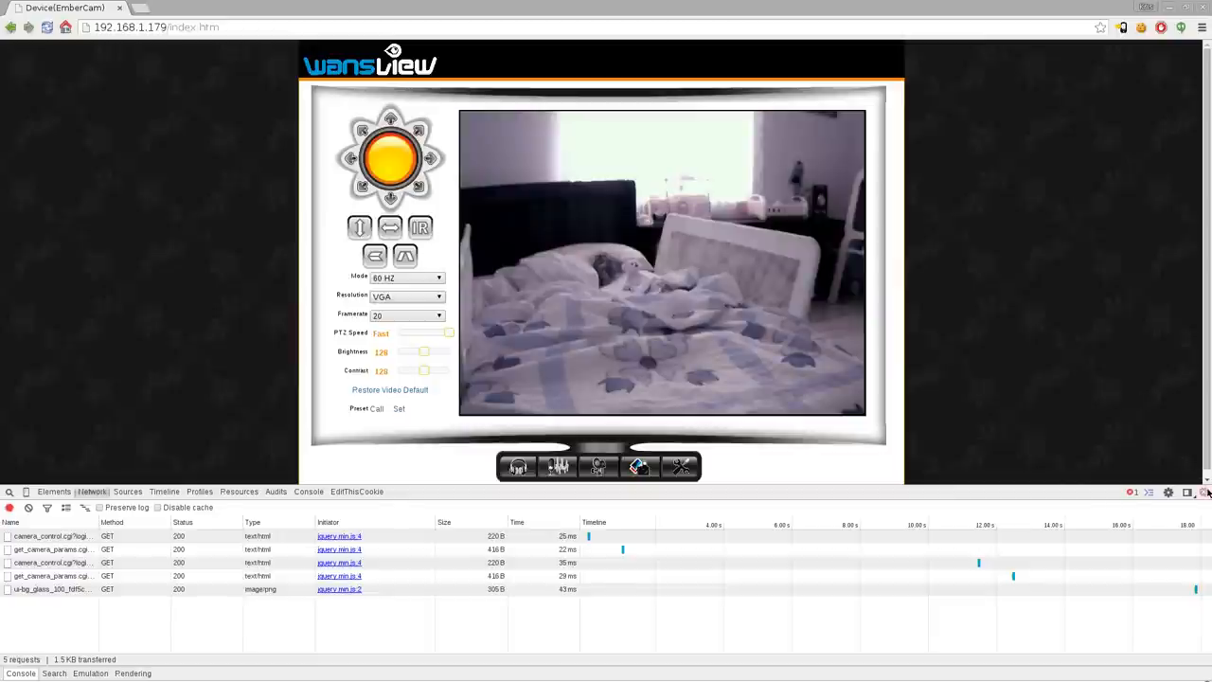
{"action": "left_click", "coordinate": [1209, 493]}
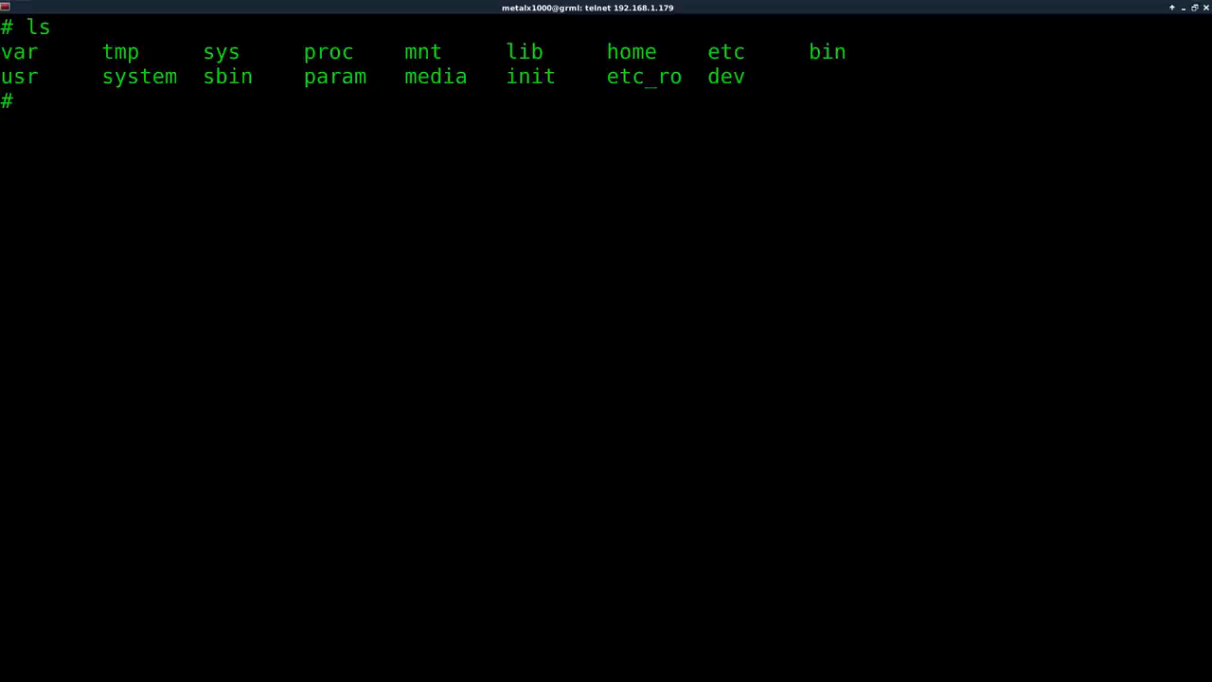
Step: Change into the camera's /system/www web directory and list its files
{"action": "type", "text": "cd"}
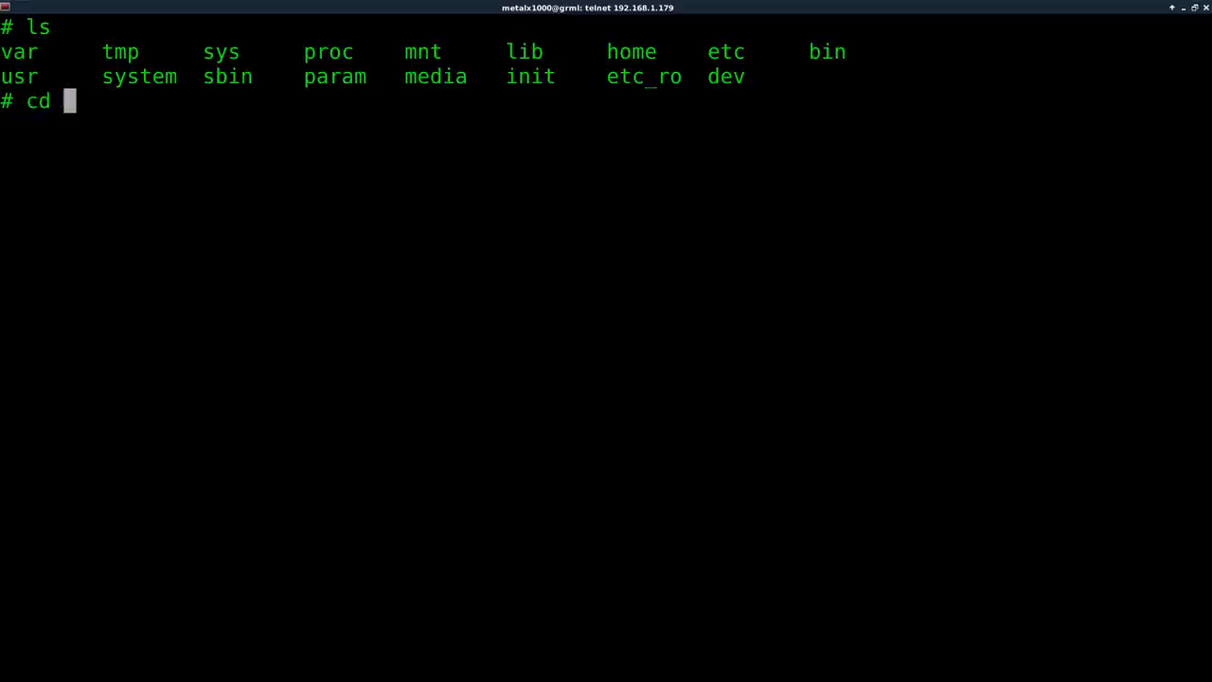
{"action": "type", "text": "/system/"}
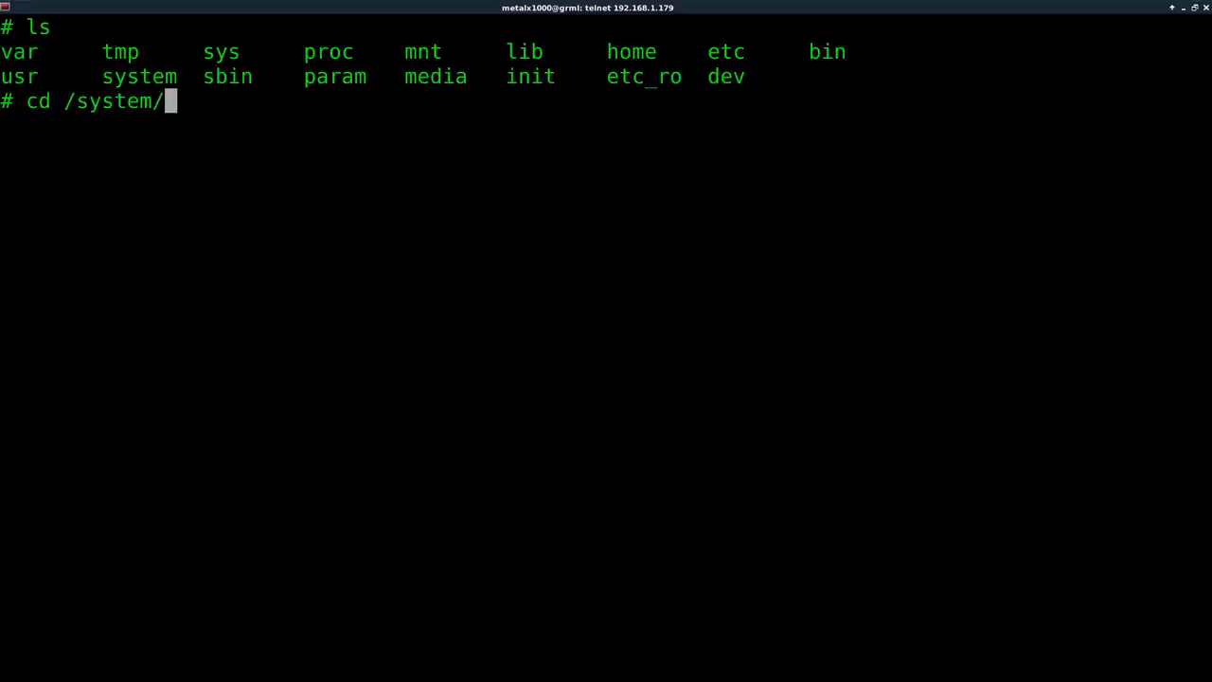
{"action": "key", "text": "Return"}
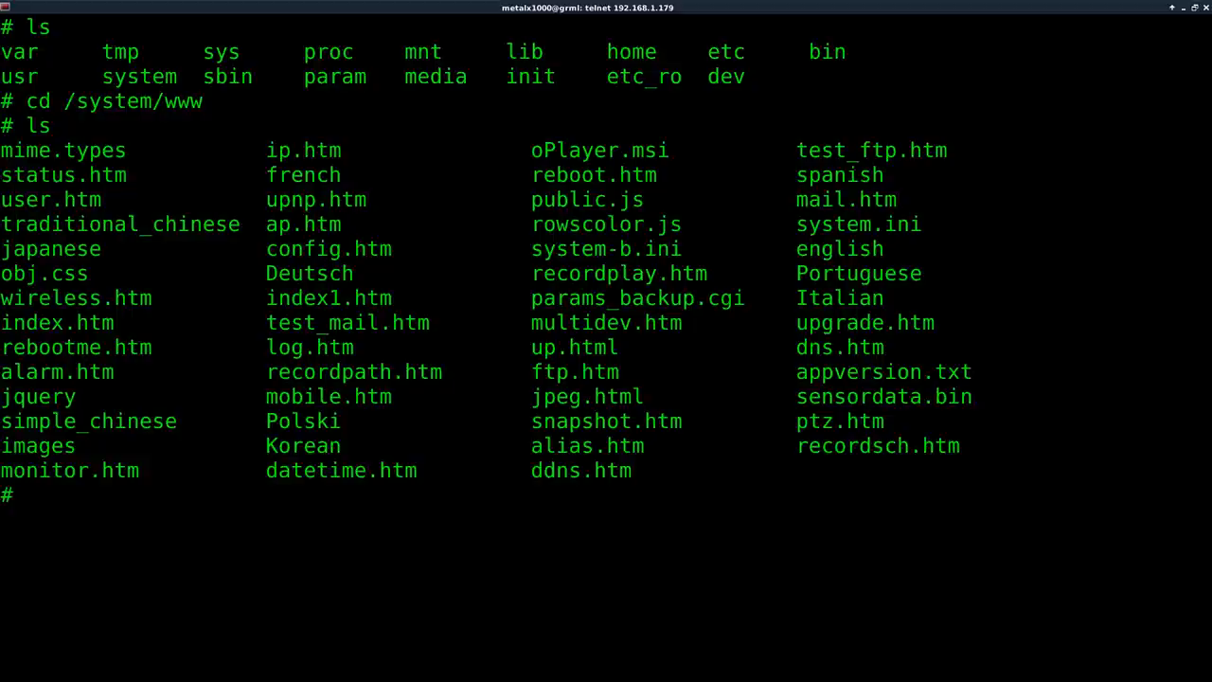
{"action": "type", "text": "ls *.cgi"}
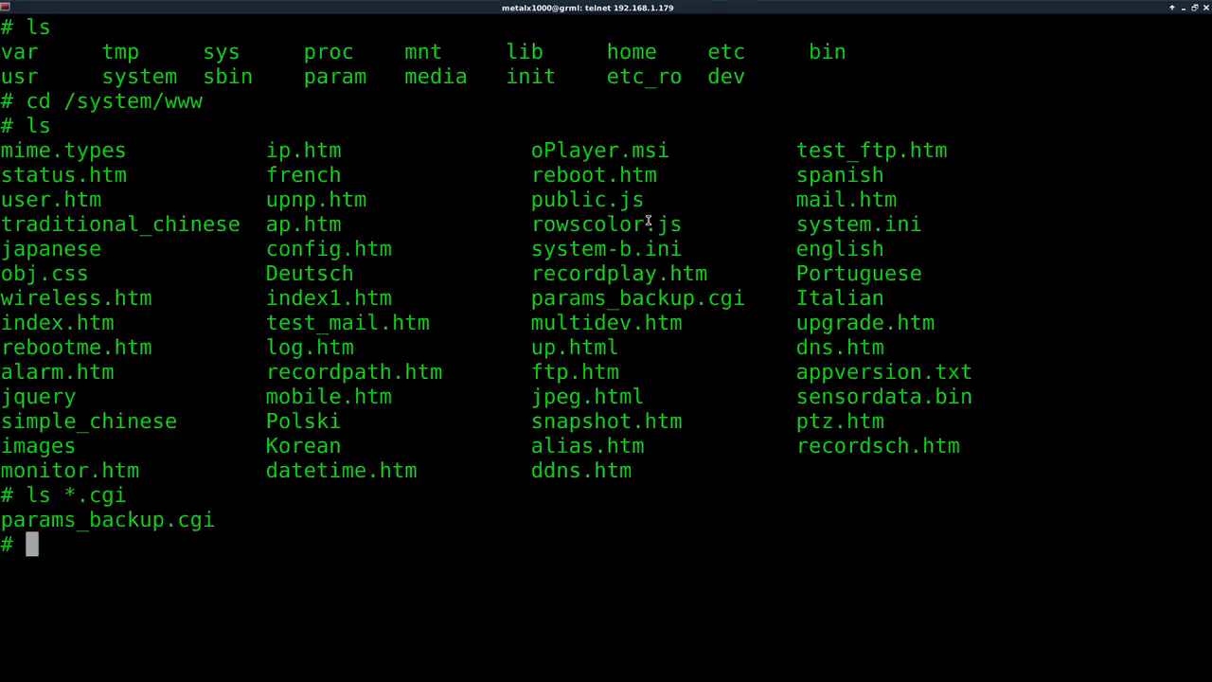
Step: Change to the root directory before searching the filesystem
{"action": "type", "text": "cd /tmp"}
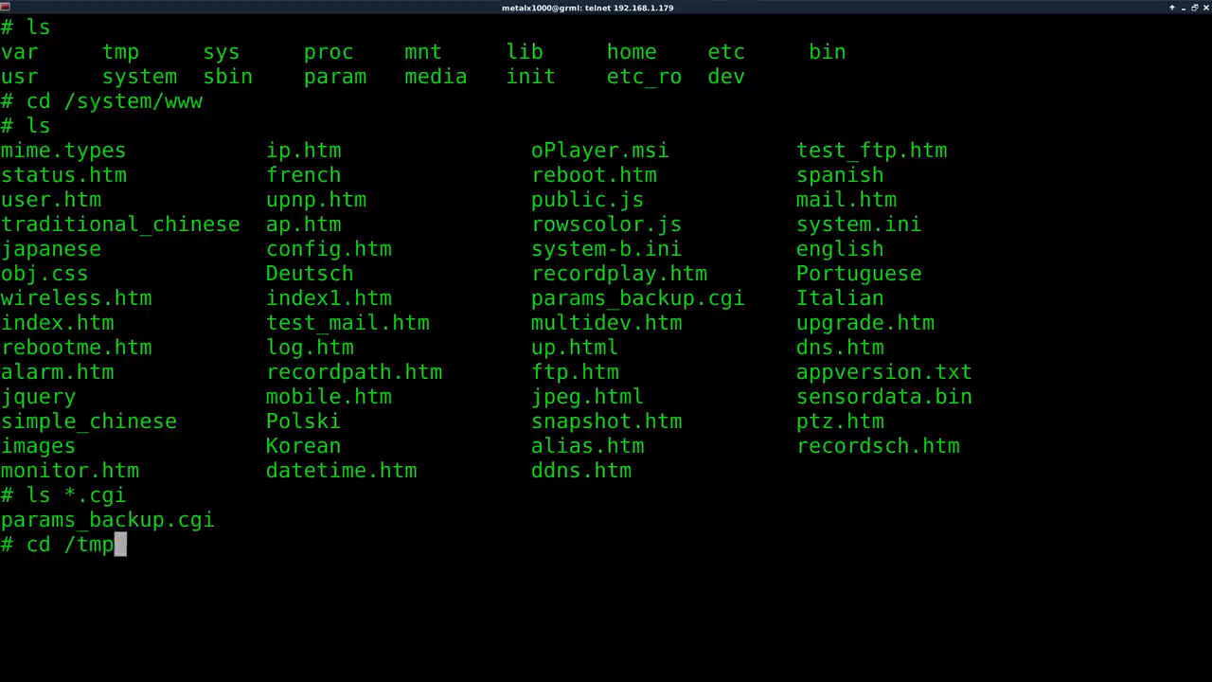
{"action": "key", "text": "Return"}
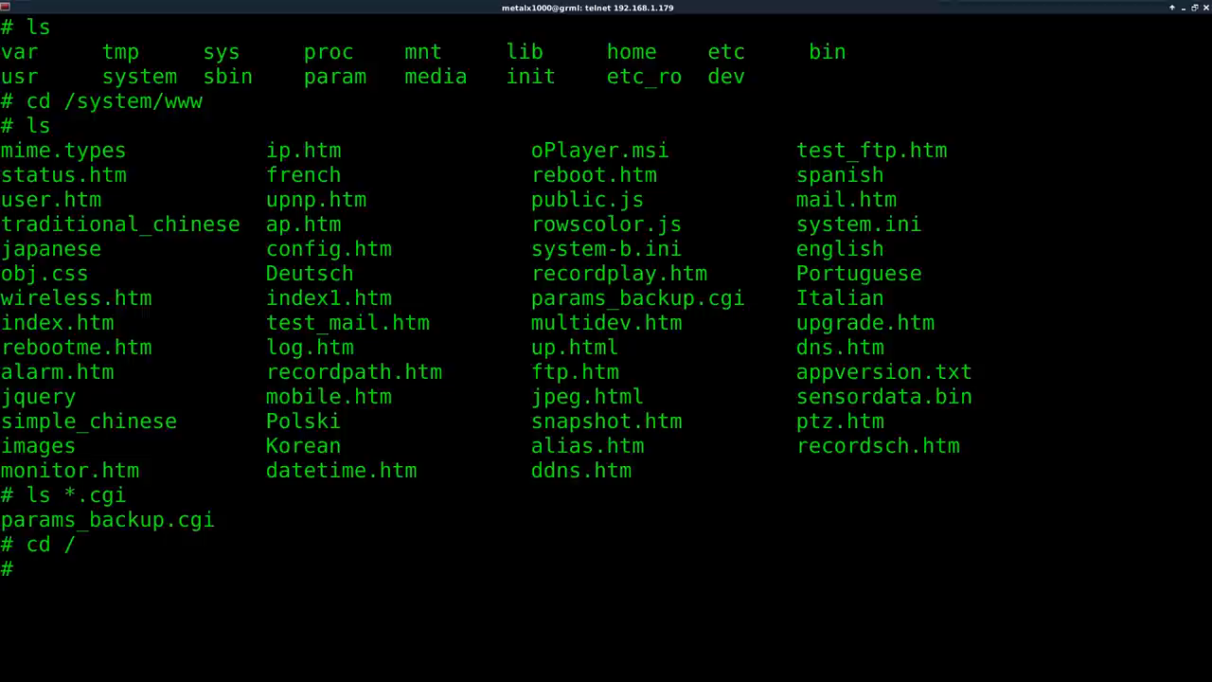
Step: Run /tmp/busybox find -iname "*.cgi" across the filesystem, finding ./param/login.cgi
{"action": "type", "text": "/tmp/"}
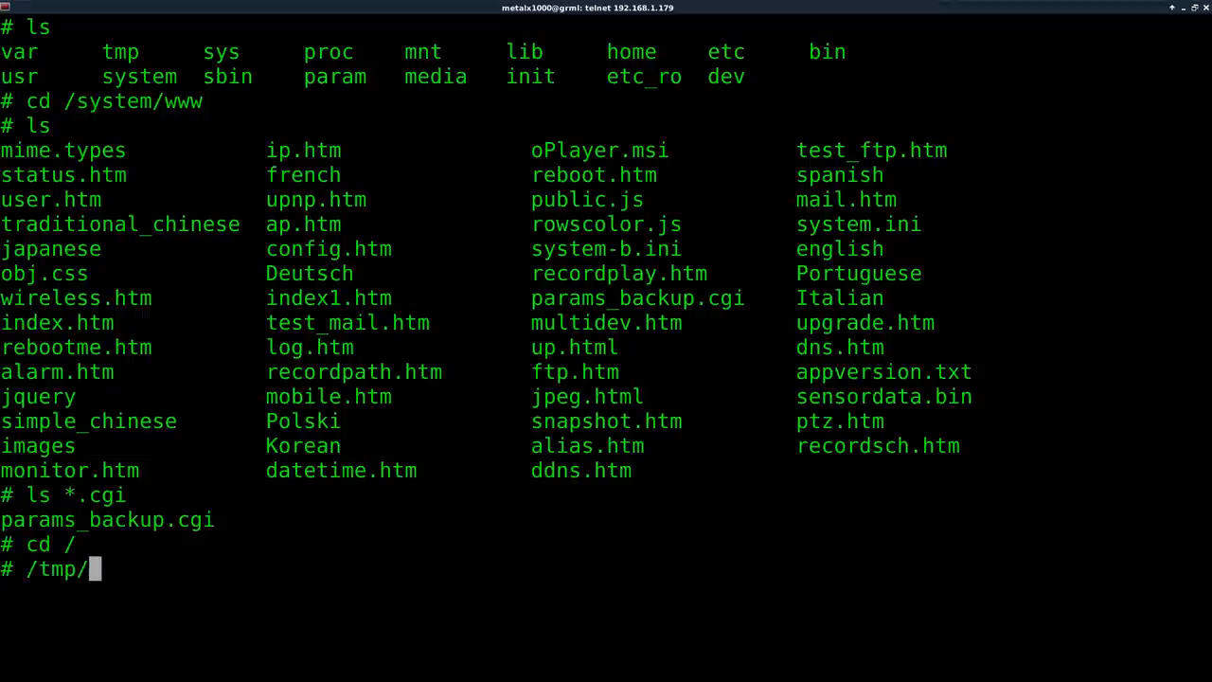
{"action": "type", "text": "busybox"}
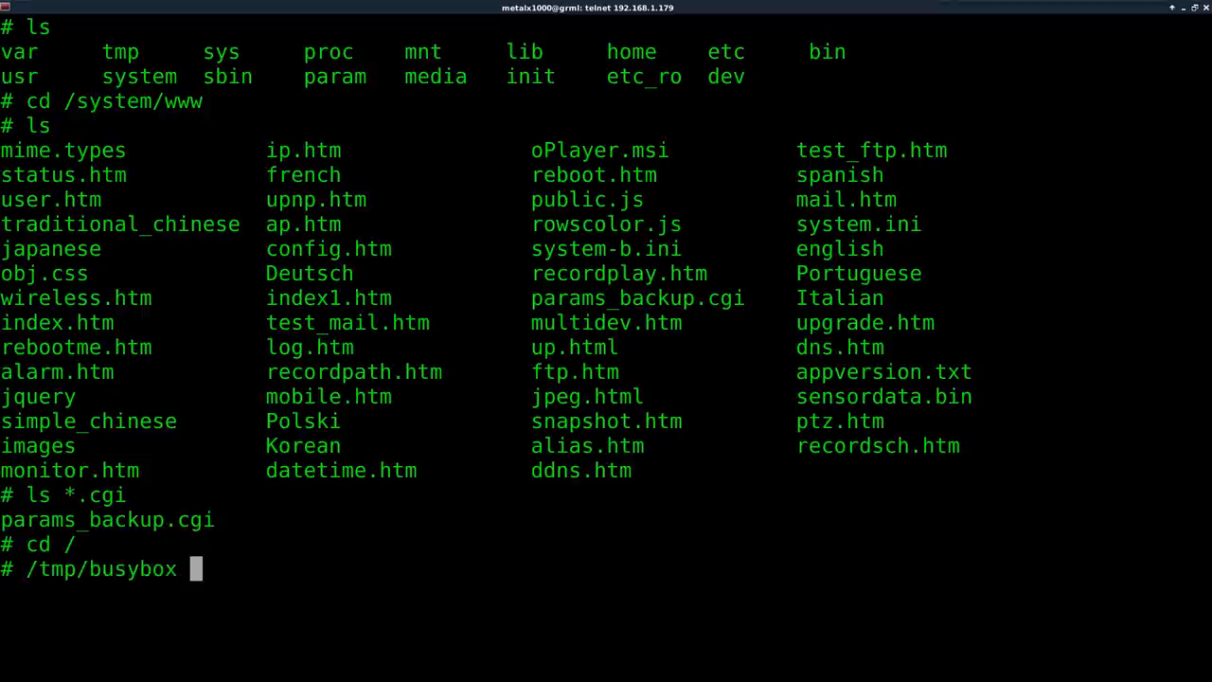
{"action": "type", "text": "f"}
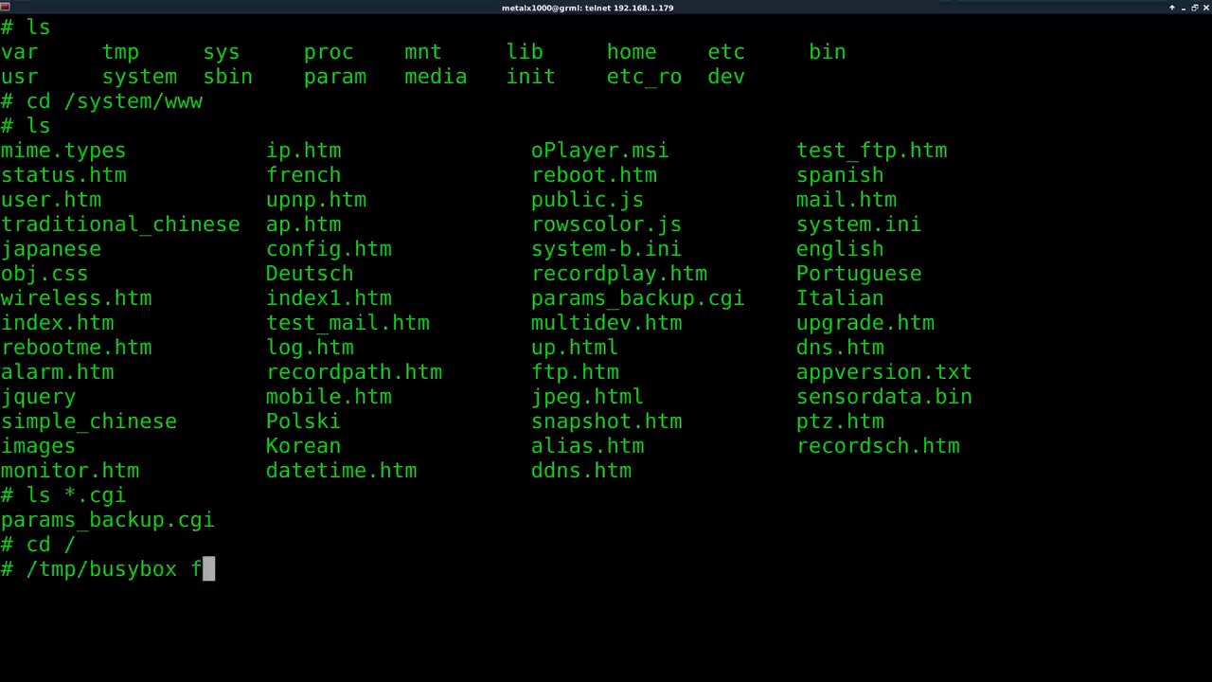
{"action": "type", "text": "ind"}
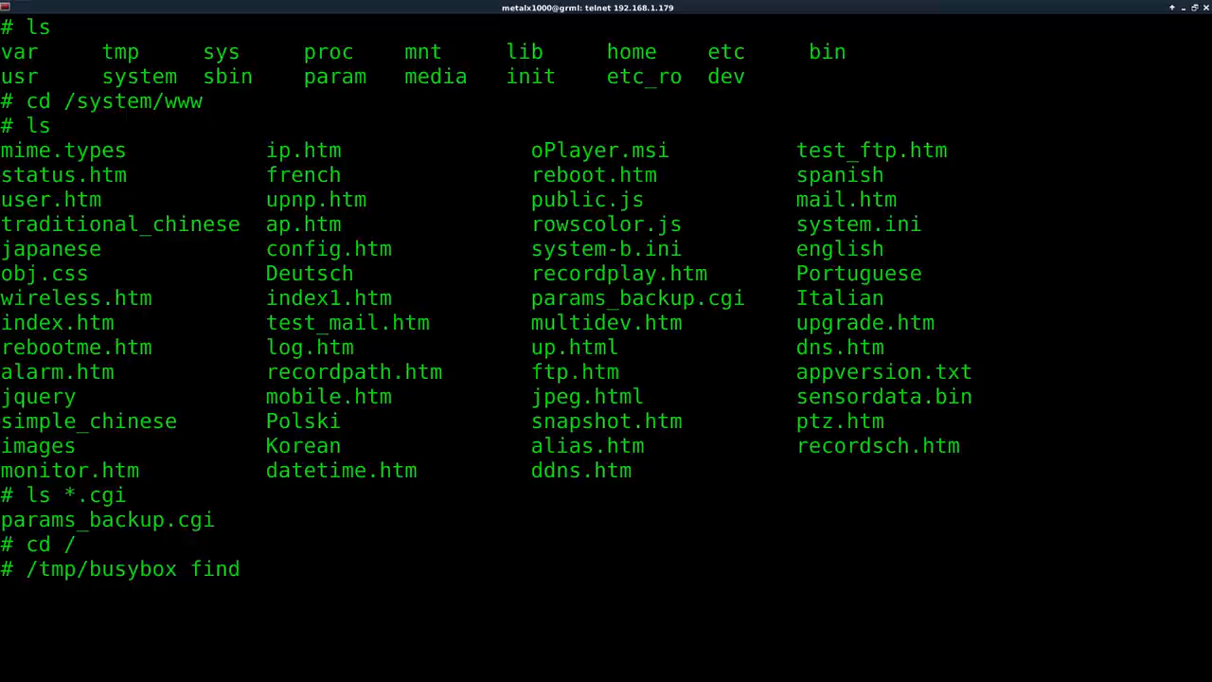
{"action": "type", "text": "-ina"}
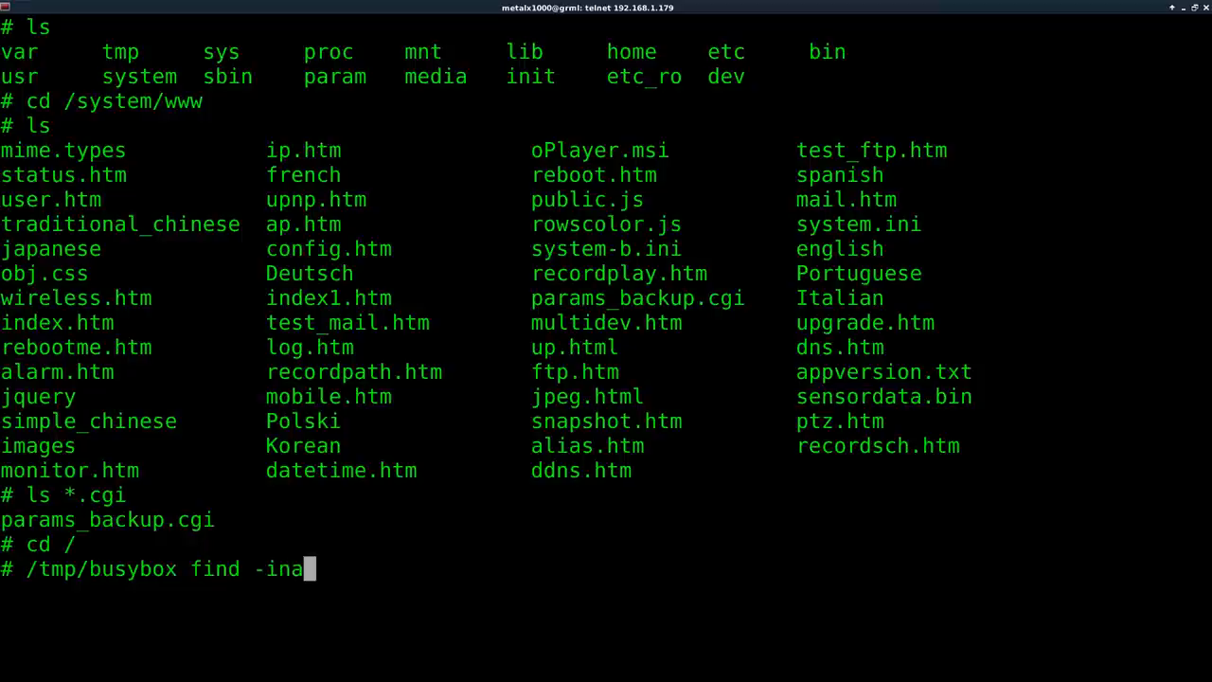
{"action": "type", "text": "me \"\""}
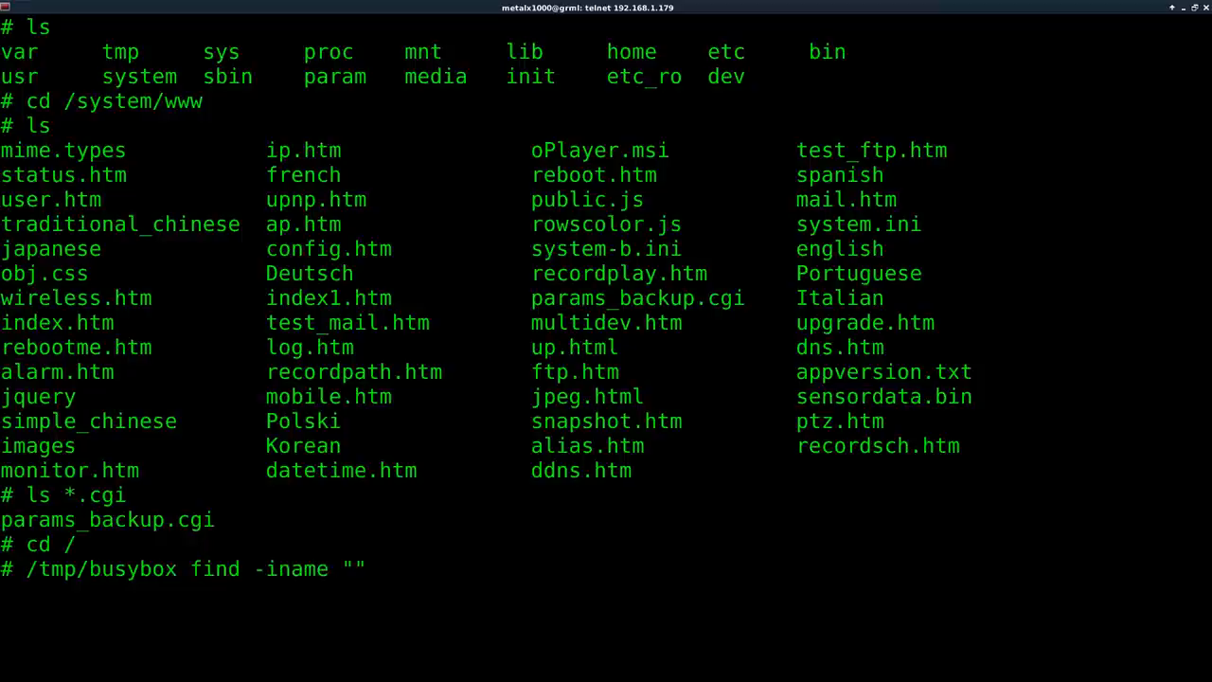
{"action": "type", "text": "*."}
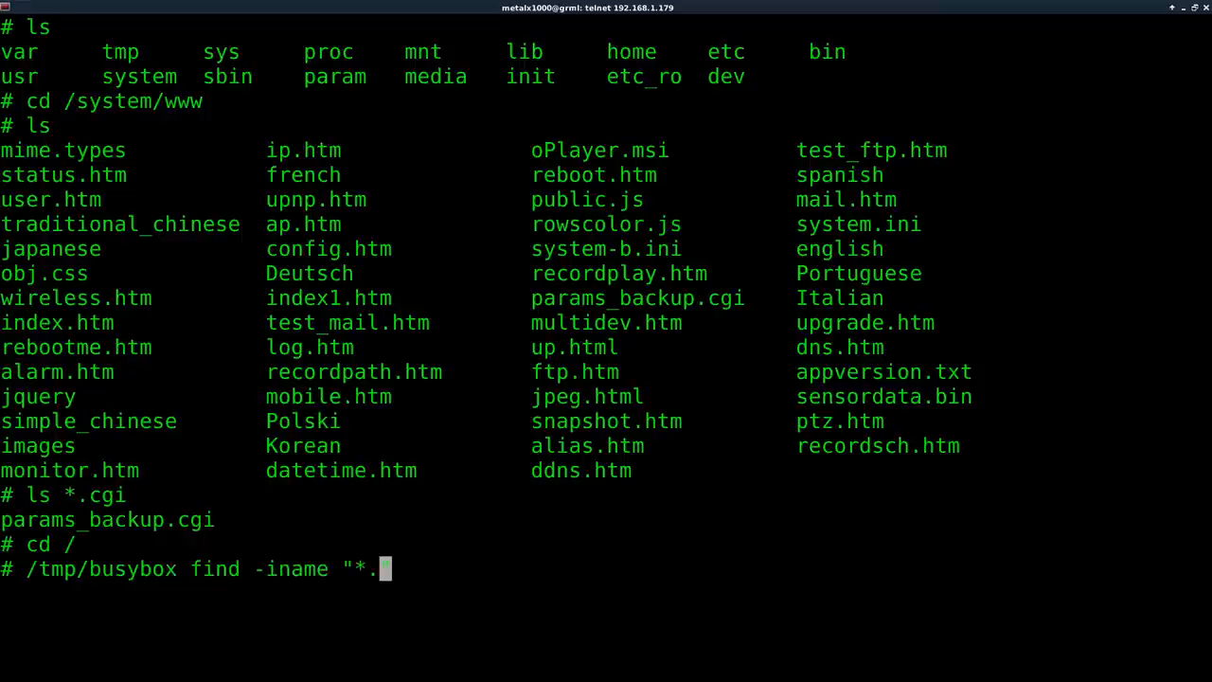
{"action": "type", "text": "cgi\""}
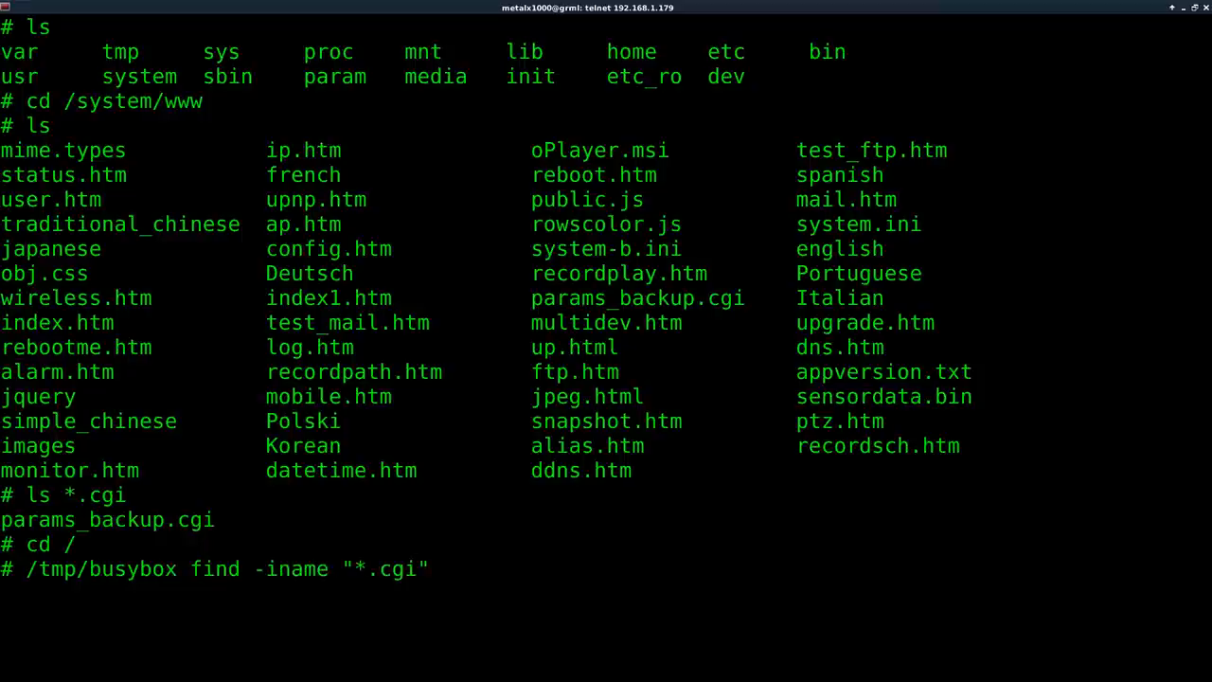
{"action": "key", "text": "Return"}
{"action": "type", "text": "busybox"}
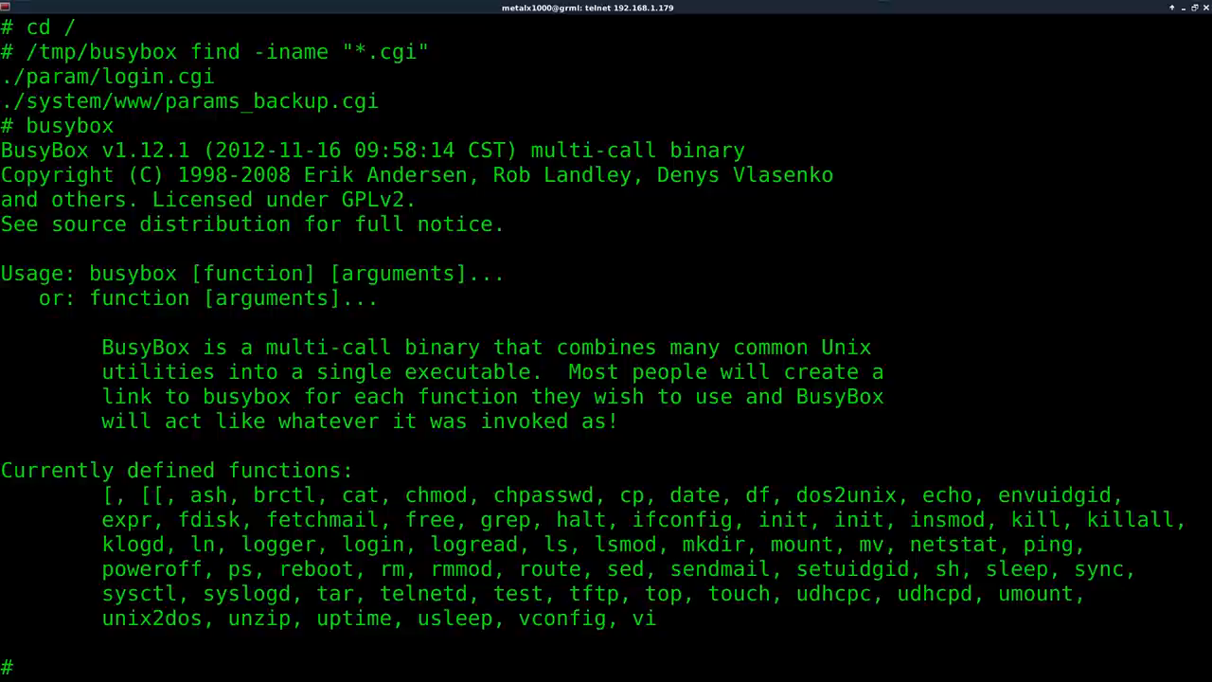
{"action": "type", "text": "ps"}
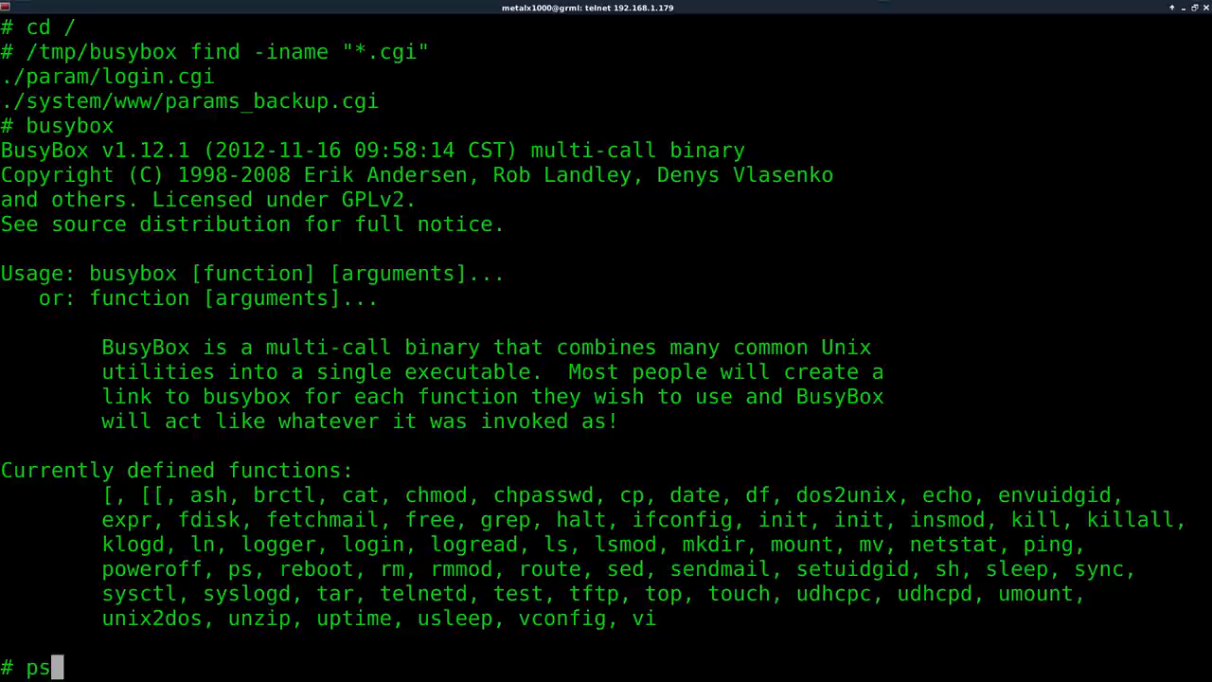
Step: Run ps and scroll back through the encoder, daemon.v5.5 and telnetd processes
{"action": "key", "text": "Return"}
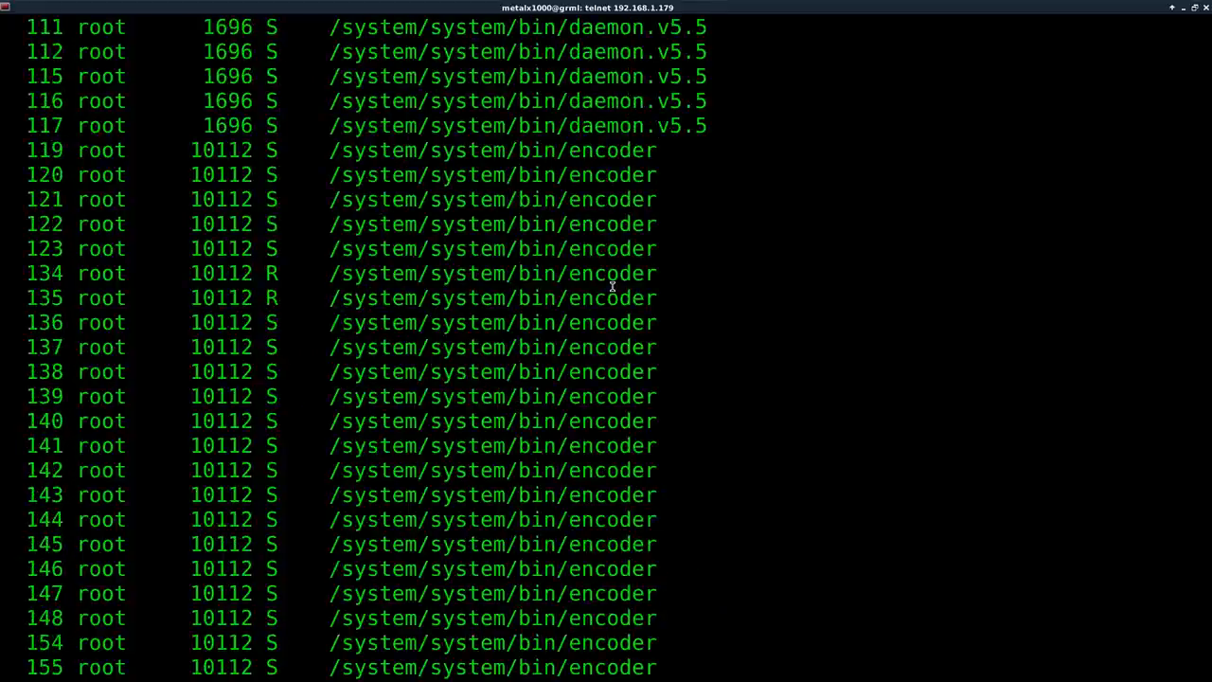
{"action": "scroll", "scroll_direction": "up", "scroll_amount": 3}
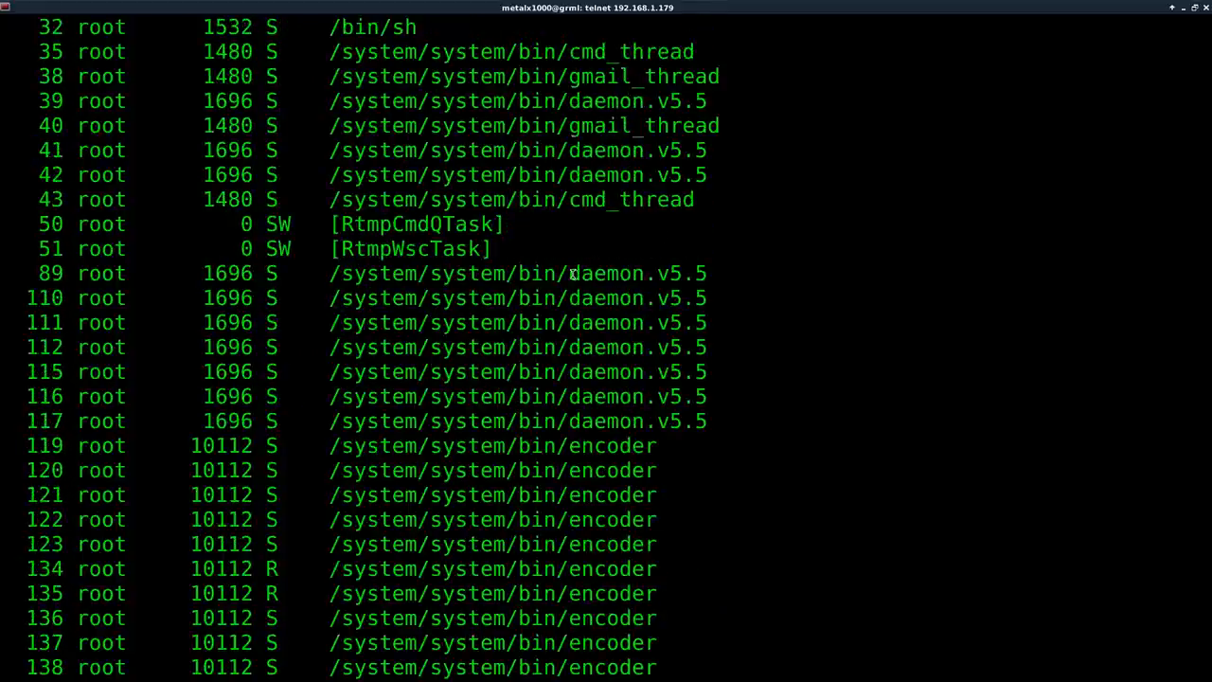
{"action": "double_click", "coordinate": [636, 273]}
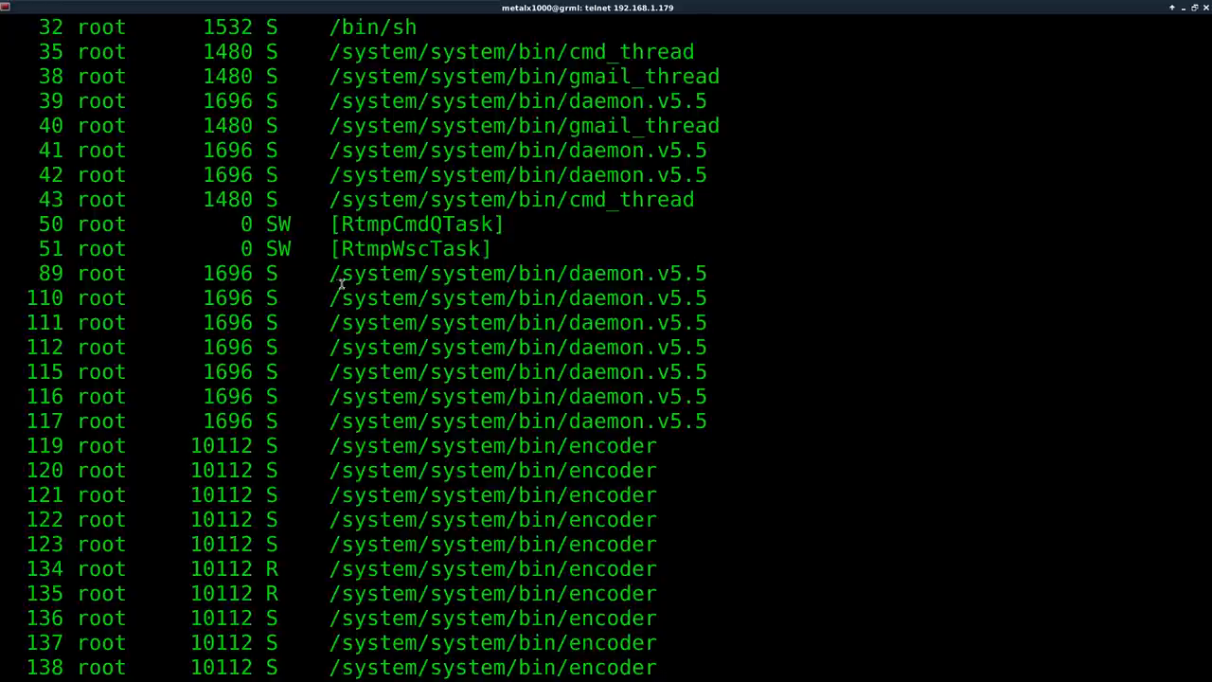
{"action": "scroll", "scroll_direction": "up", "scroll_amount": 3}
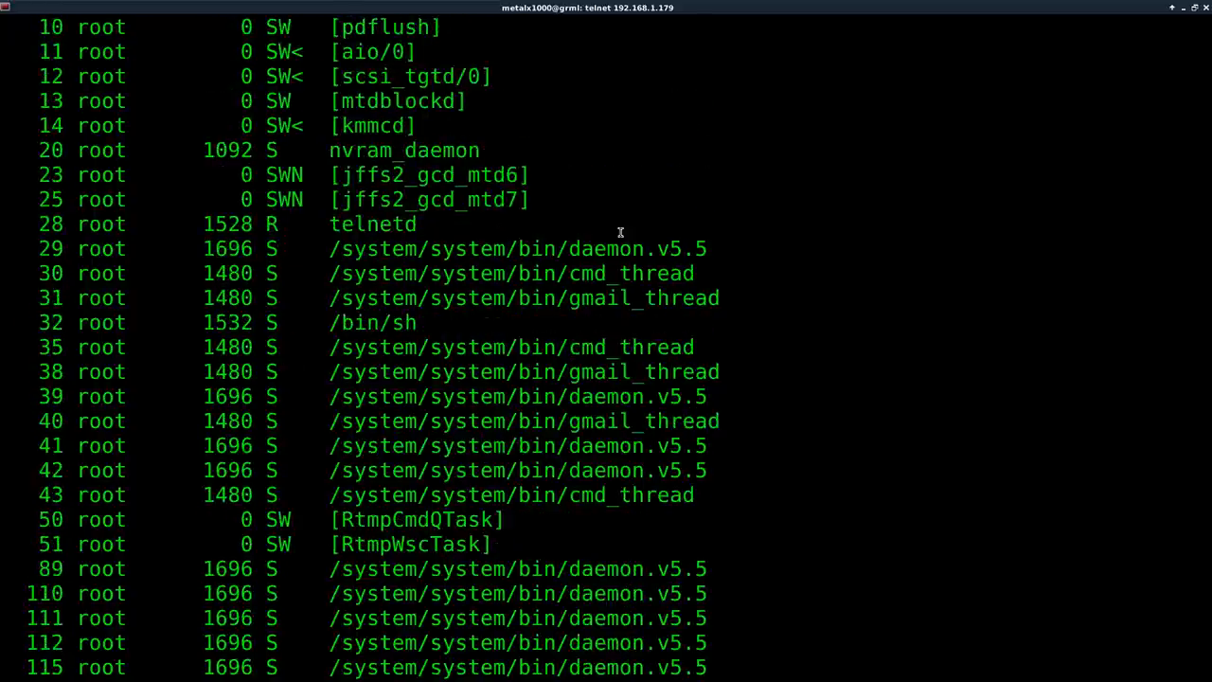
{"action": "mouse_move", "coordinate": [546, 305]}
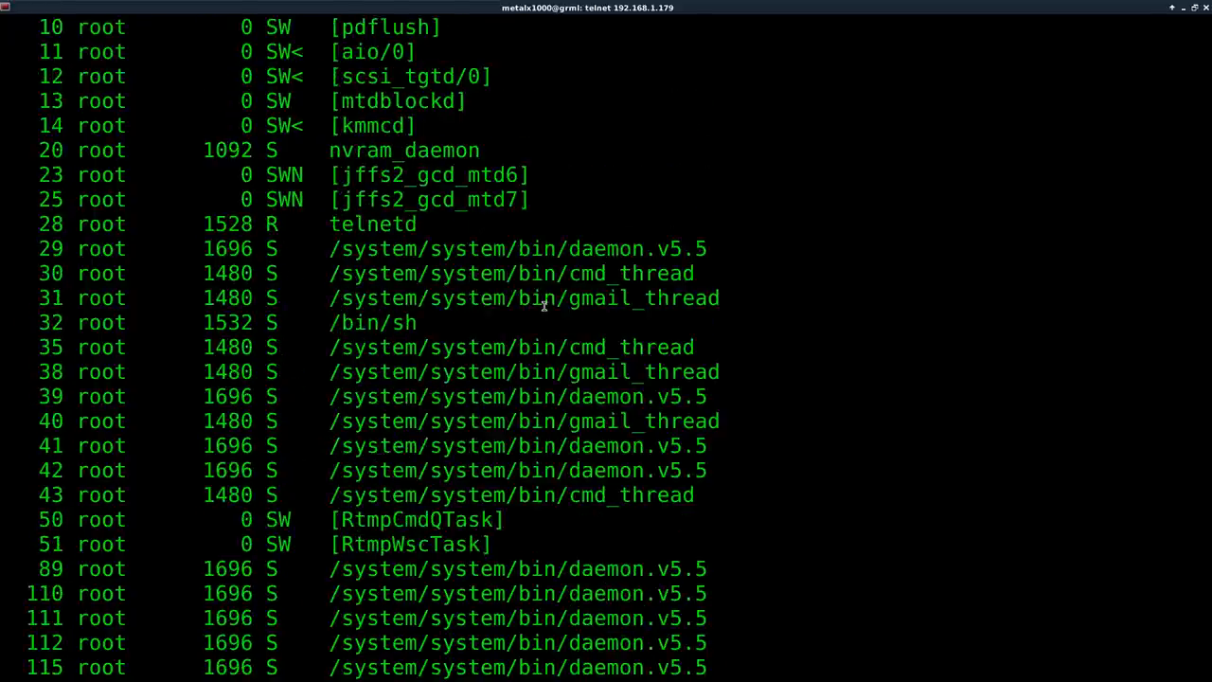
{"action": "mouse_move", "coordinate": [387, 225]}
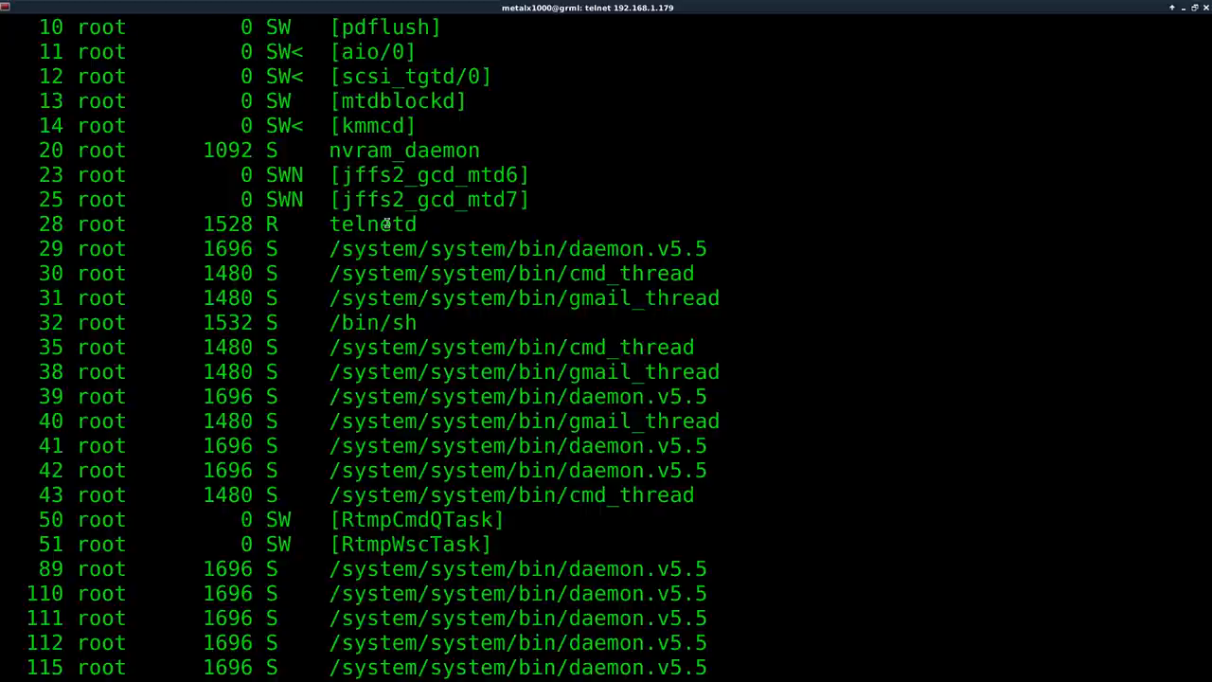
{"action": "double_click", "coordinate": [371, 224]}
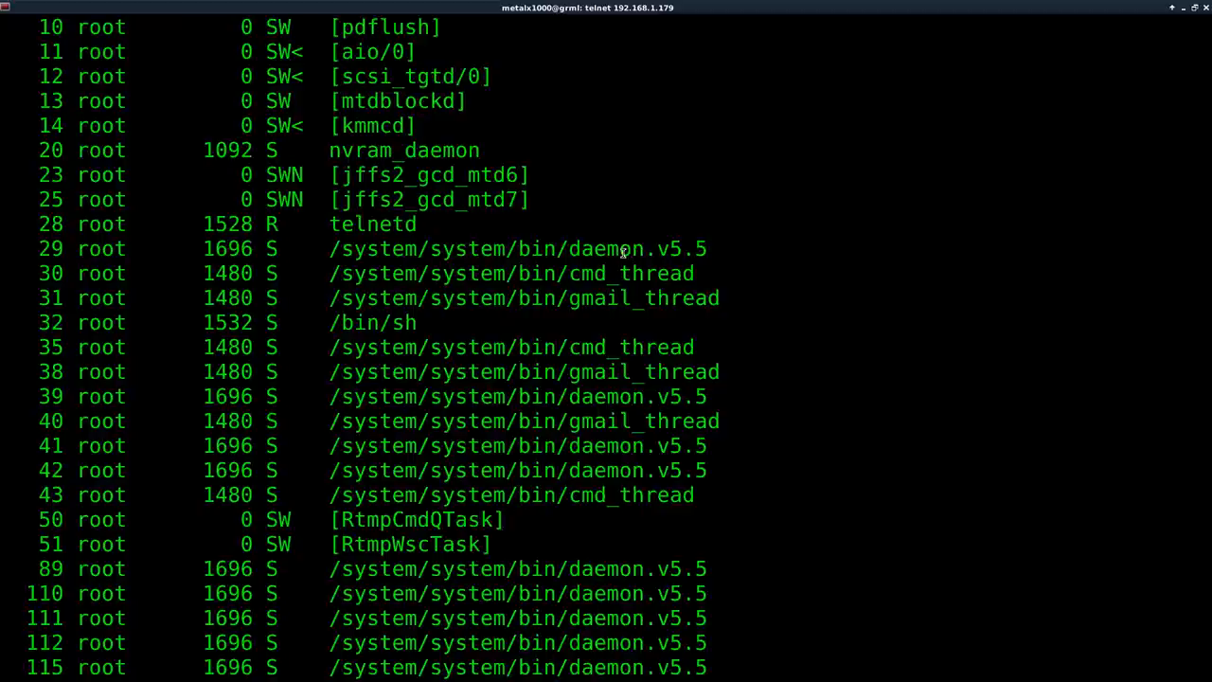
{"action": "scroll", "scroll_direction": "down", "scroll_amount": 3}
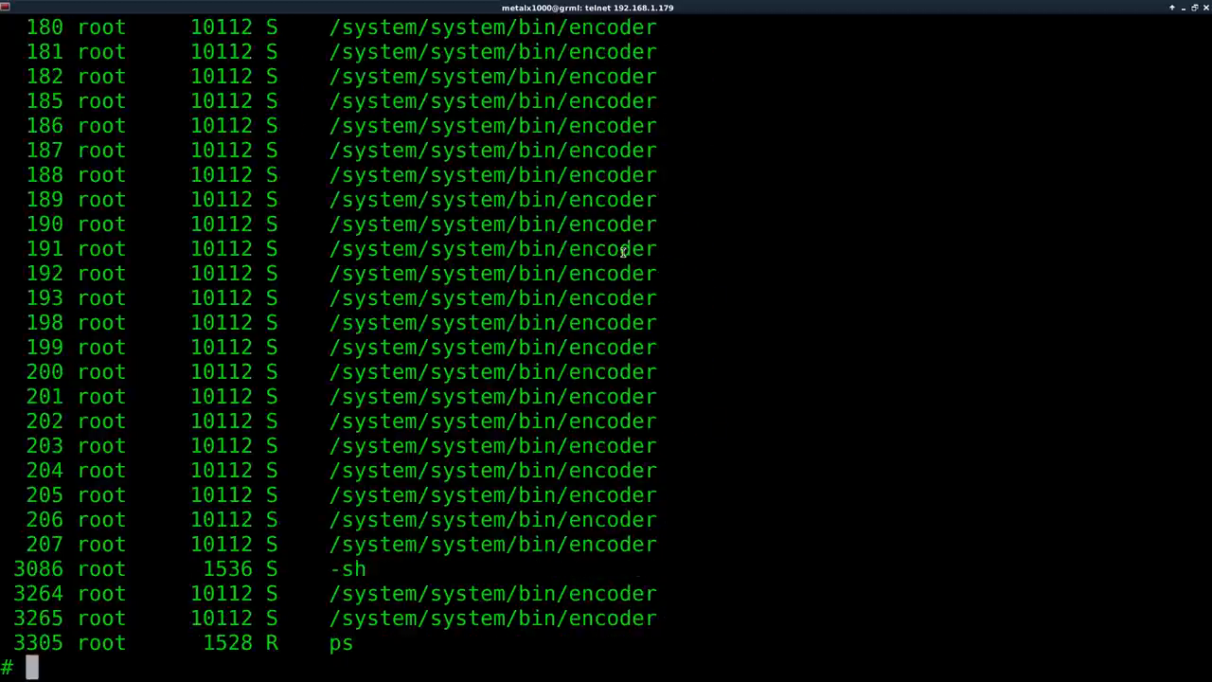
Step: Rerun the busybox find with an "init*" pattern, revealing inittab, /sbin/init and /system/init
{"action": "type", "text": "/tmp/busybox find -iname \"*.cgi\""}
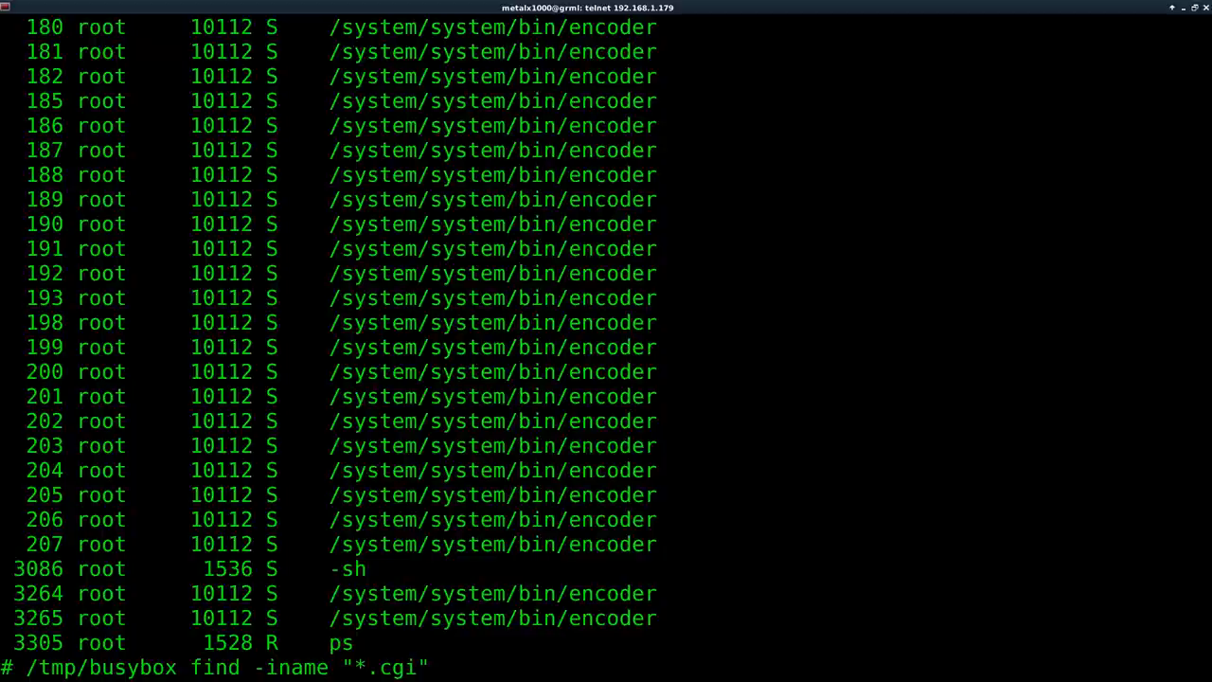
{"action": "key", "text": "BackSpace"}
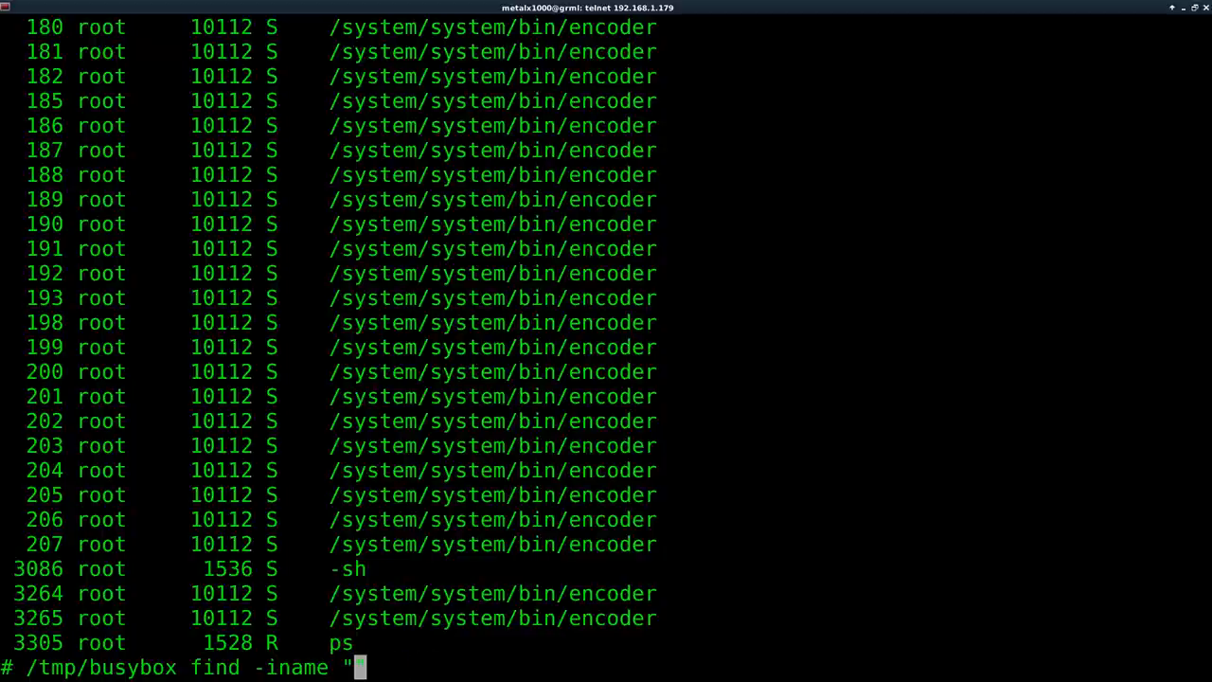
{"action": "type", "text": "init"}
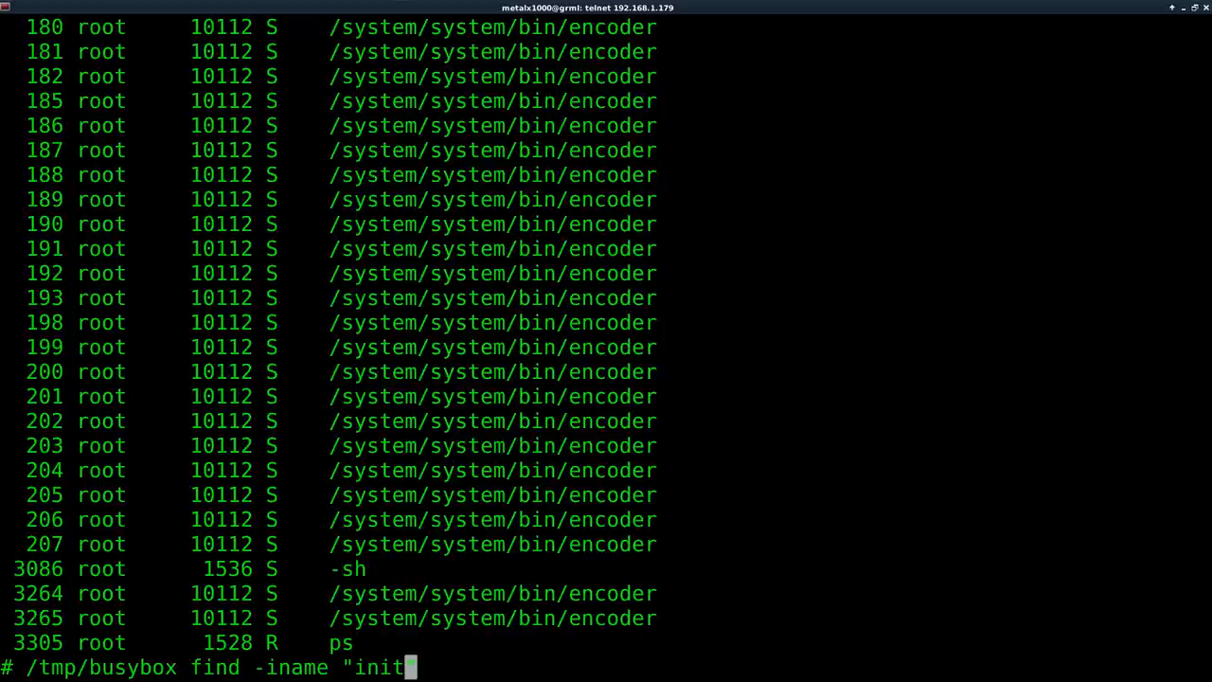
{"action": "type", "text": "*.sh\""}
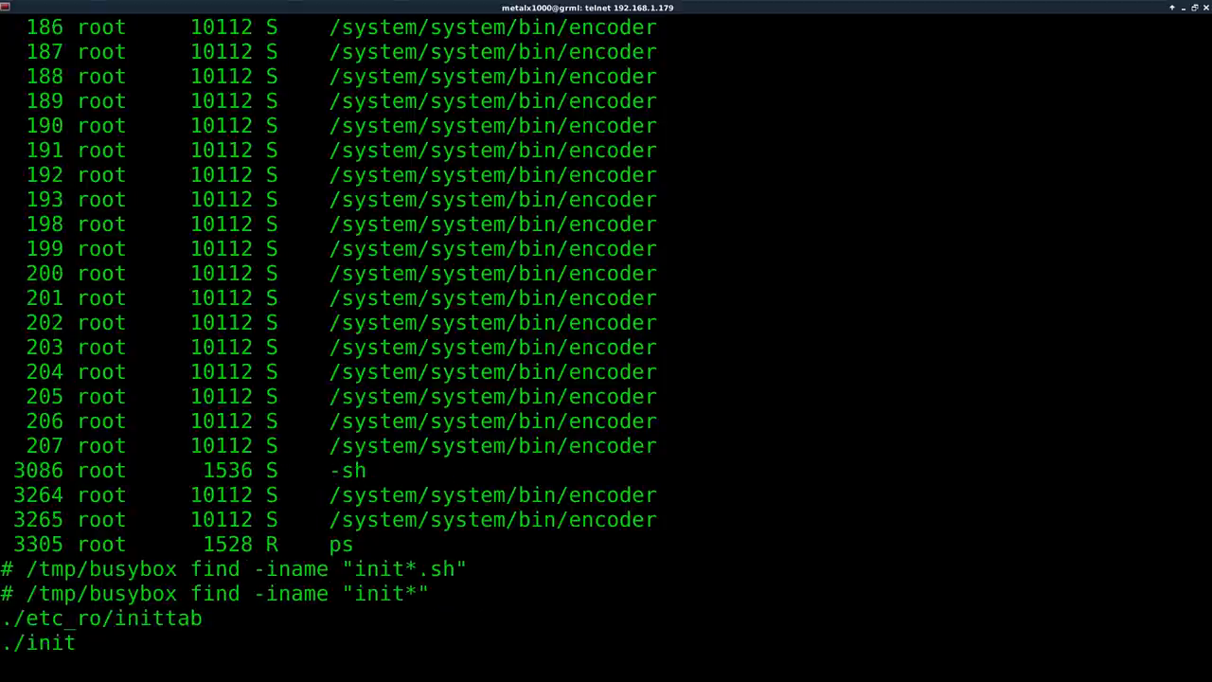
{"action": "scroll", "scroll_direction": "down", "scroll_amount": 3}
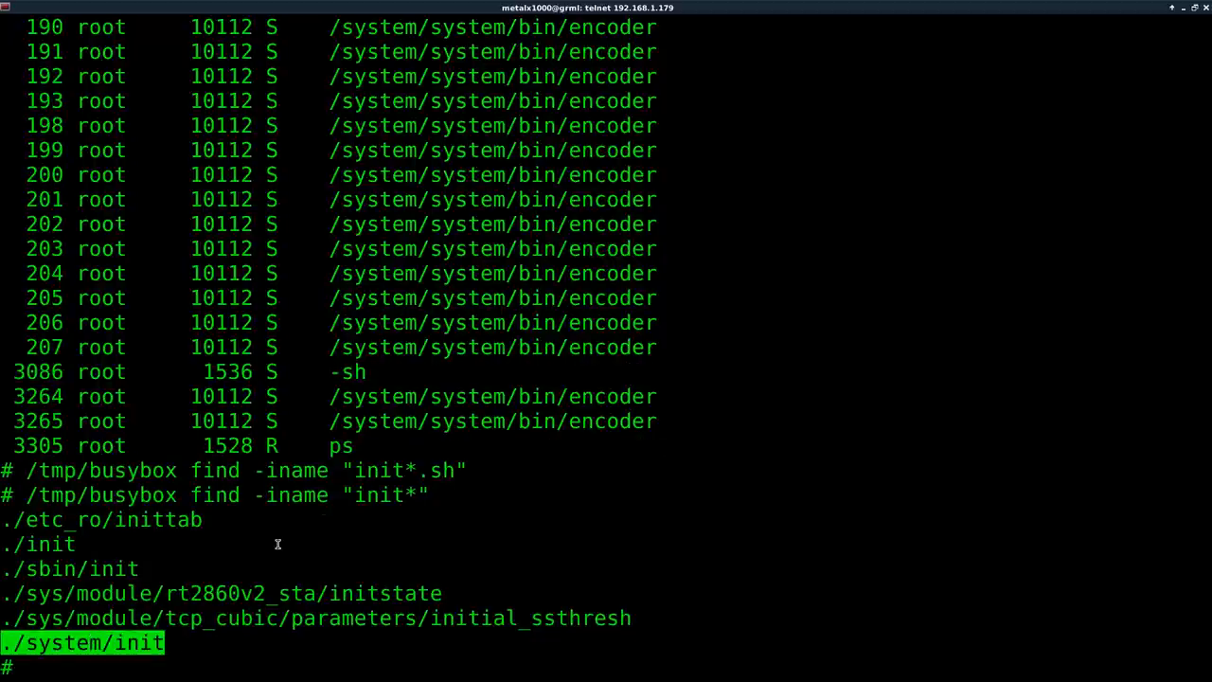
Step: List /system/init to find ipcam.sh, try vim (not found) and switch to cat
{"action": "type", "text": "cd /system/"}
{"action": "type", "text": "l"}
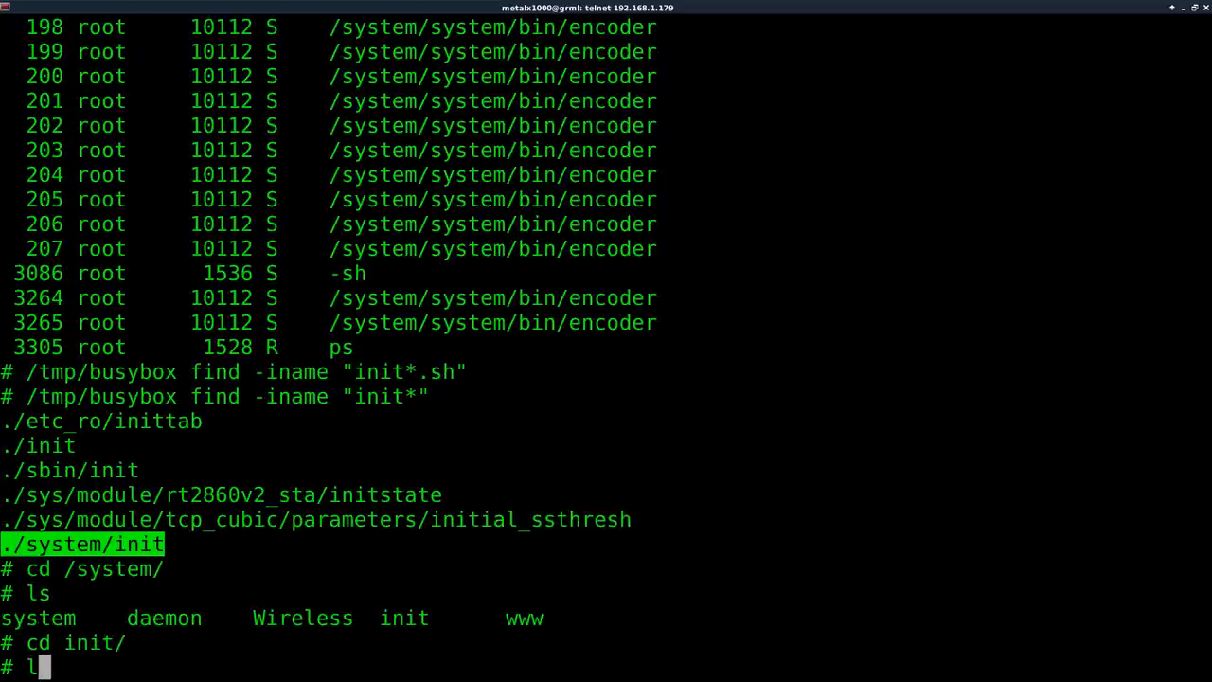
{"action": "key", "text": "Return"}
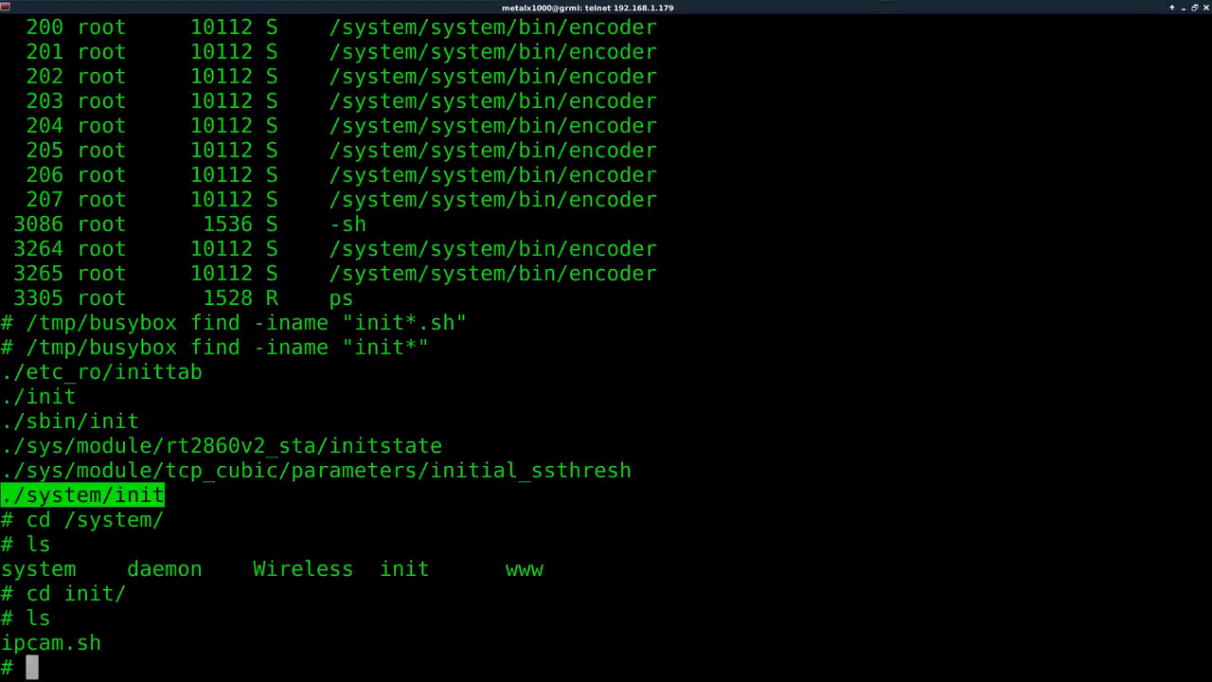
{"action": "type", "text": "vim ipcam.sh"}
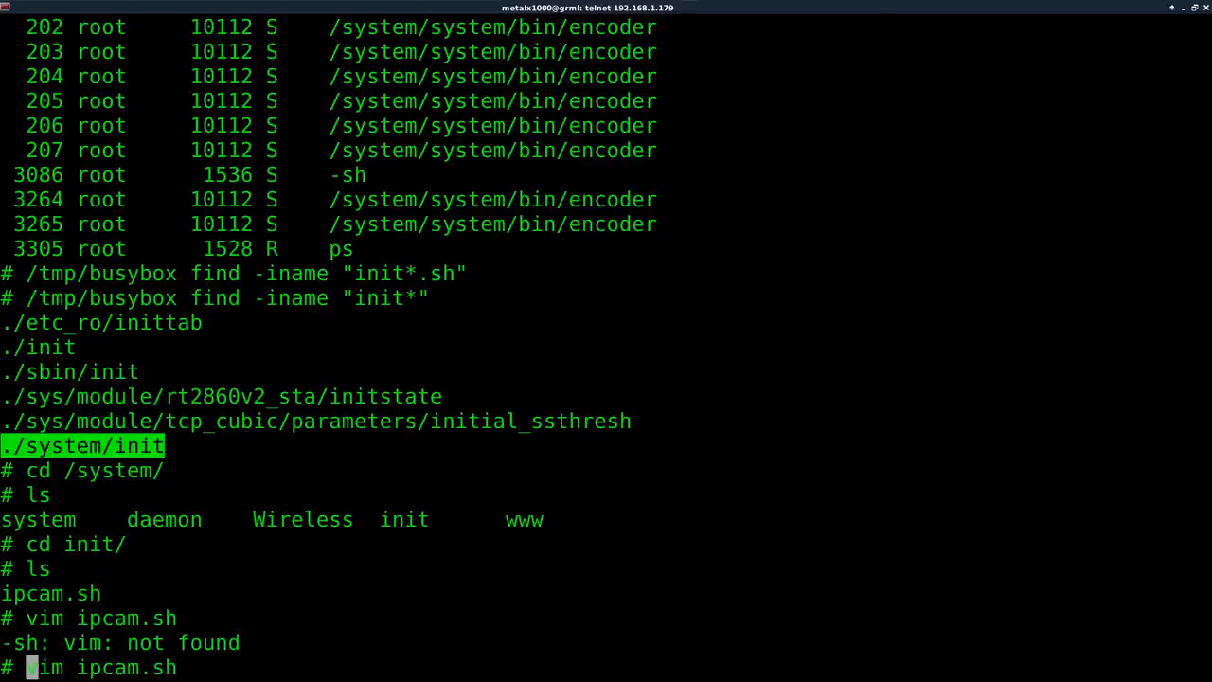
{"action": "type", "text": "cat"}
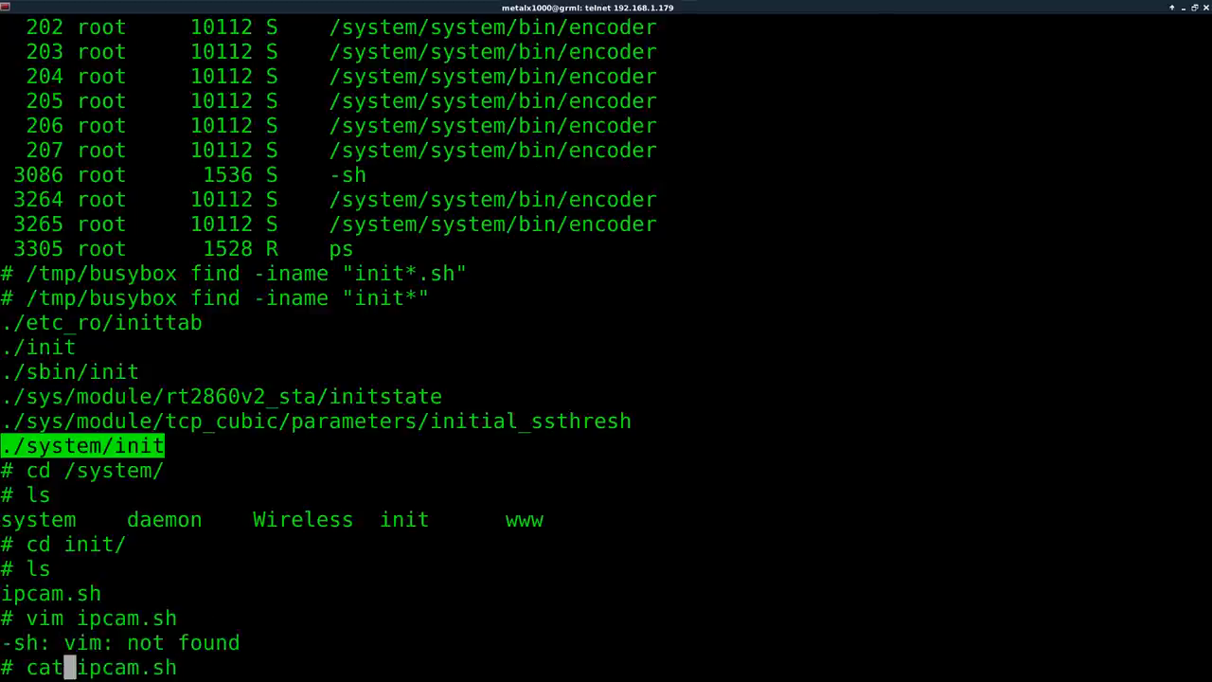
Step: Print ipcam.sh with cat, showing it launches telnetd, daemon.v5.5 and the thread programs
{"action": "key", "text": "Return"}
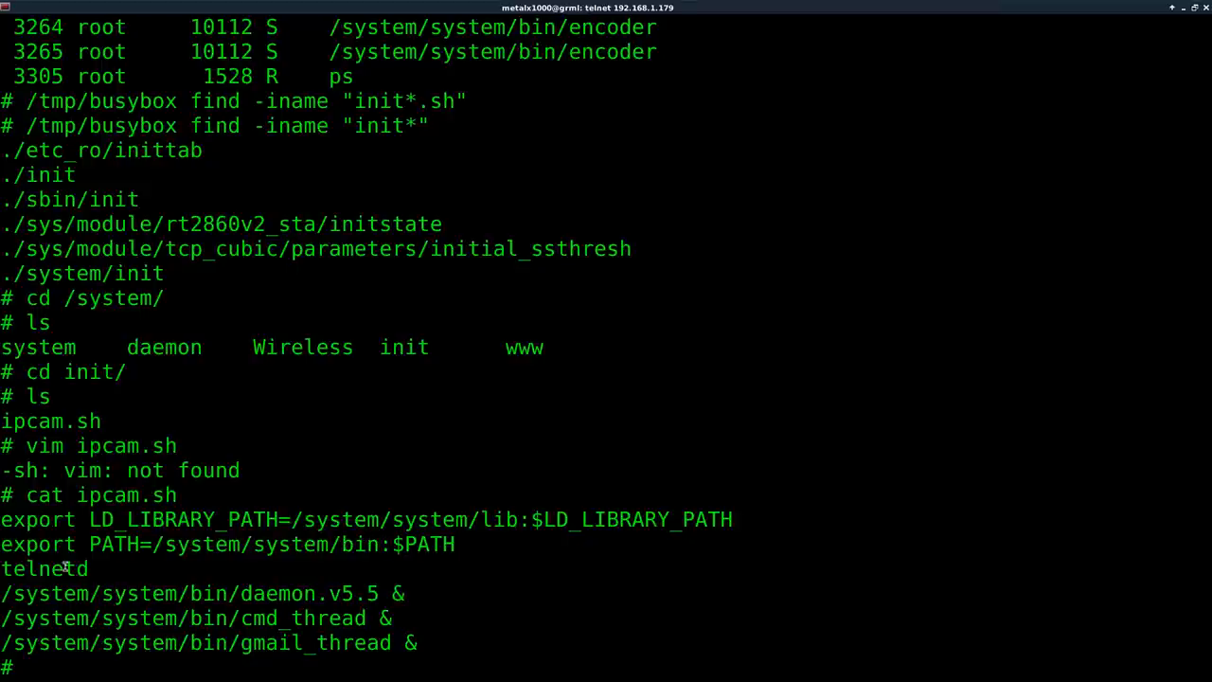
{"action": "double_click", "coordinate": [40, 569]}
{"action": "type", "text": "cd /system/system/bin/"}
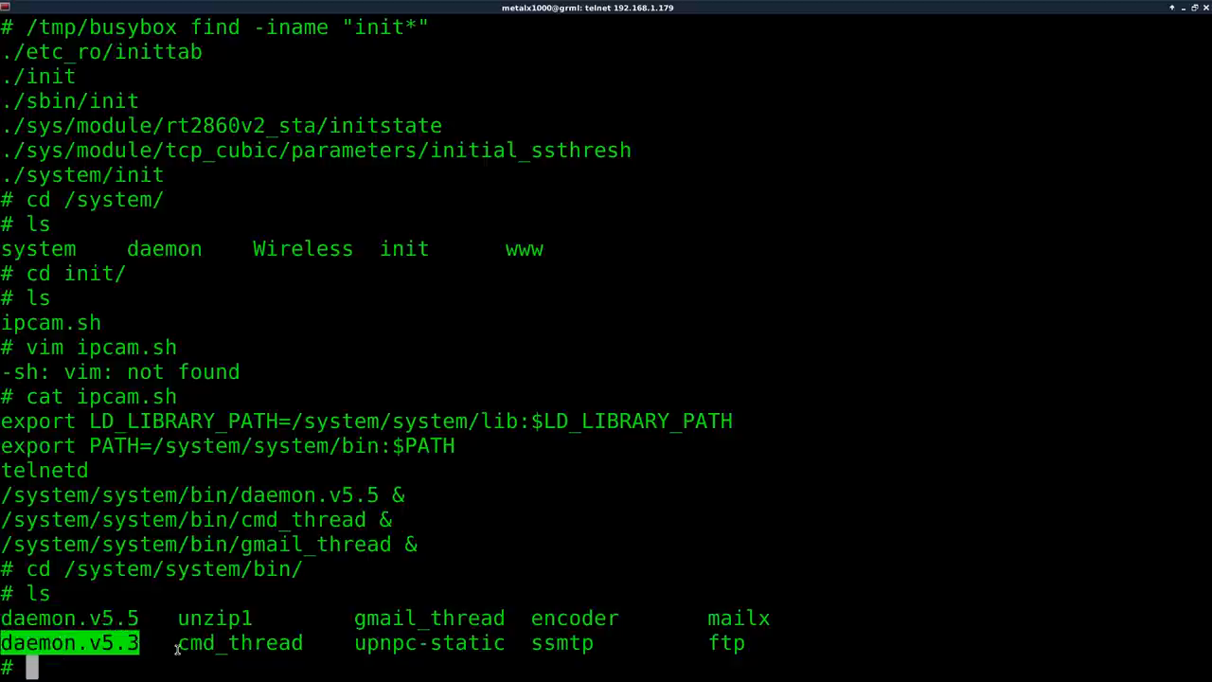
{"action": "mouse_move", "coordinate": [811, 644]}
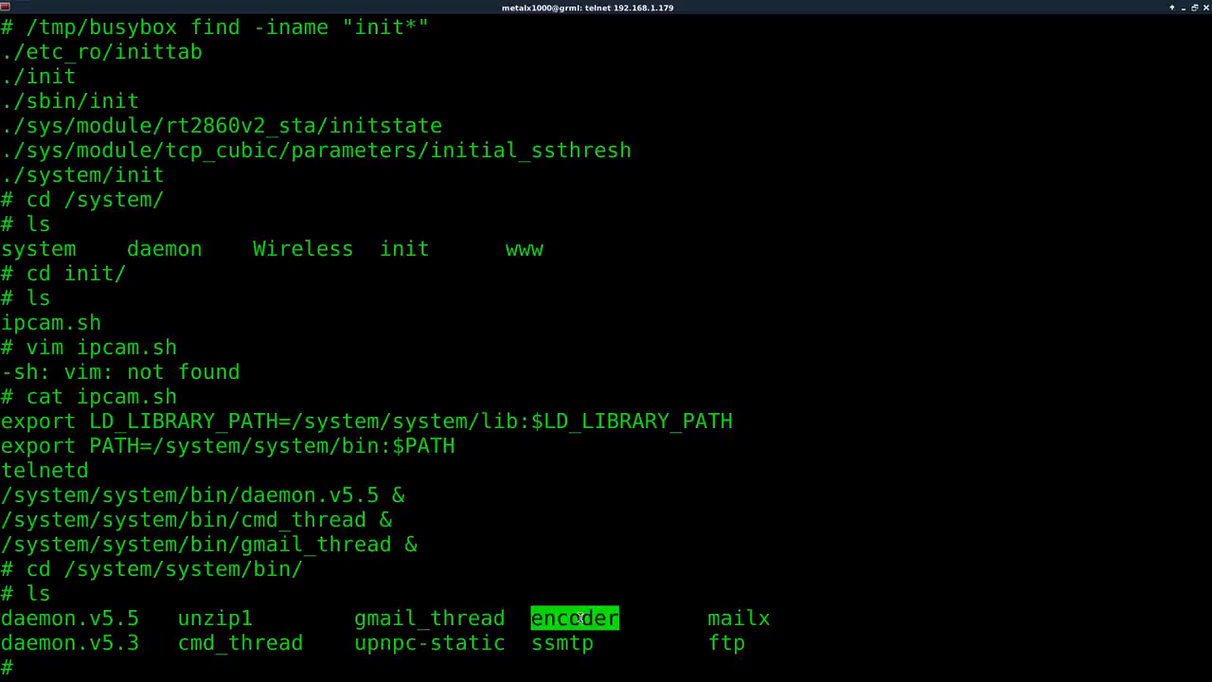
Step: List running processes again with ps and begin a strings command on encoder
{"action": "type", "text": "ps"}
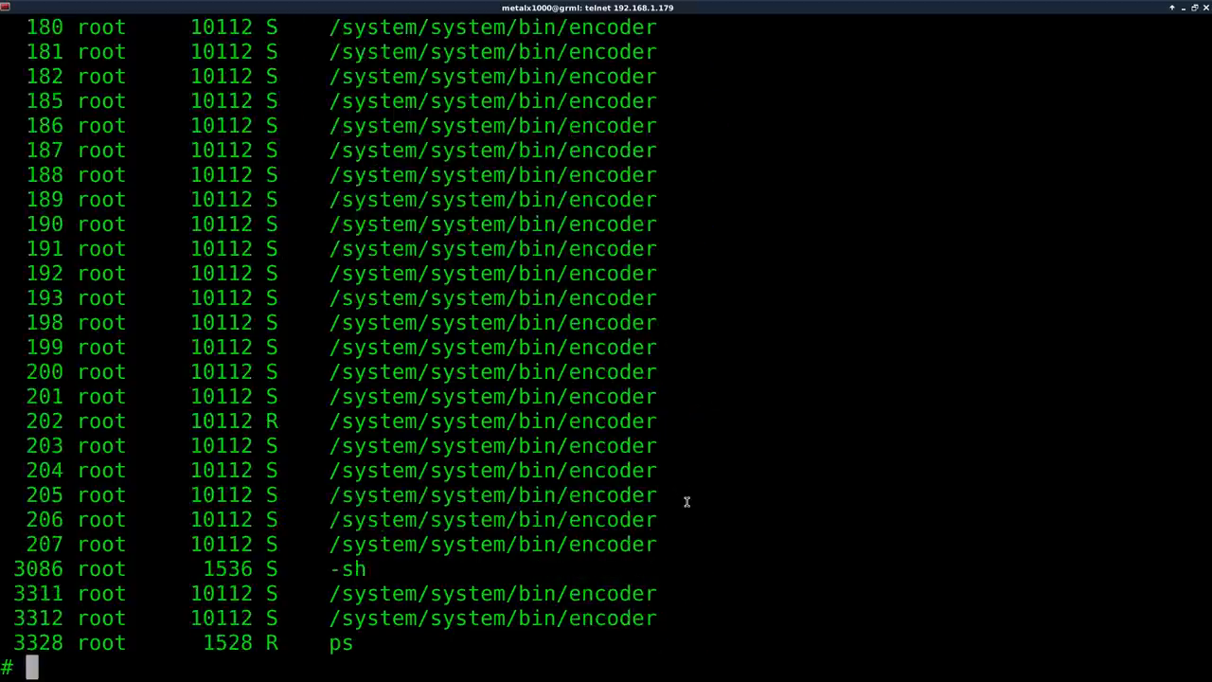
{"action": "type", "text": "stri"}
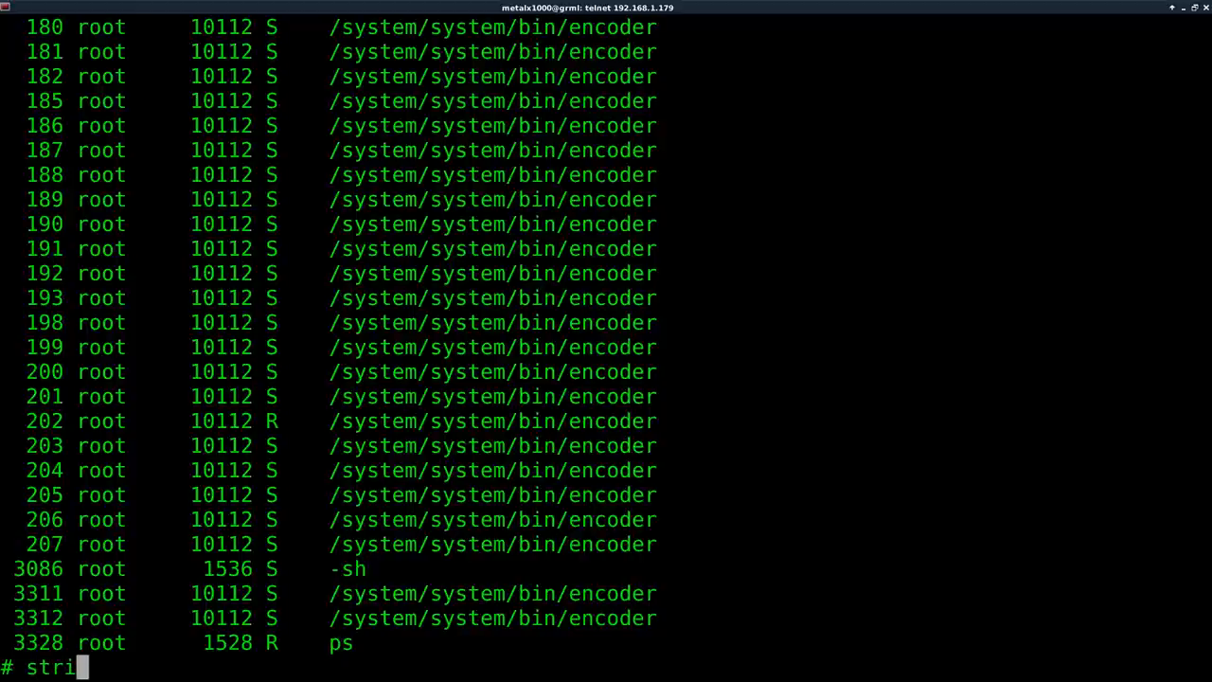
Step: Run /tmp/busybox strings on /system/system/bin/encoder, printing sections like .text and .rodata
{"action": "type", "text": "ngs"}
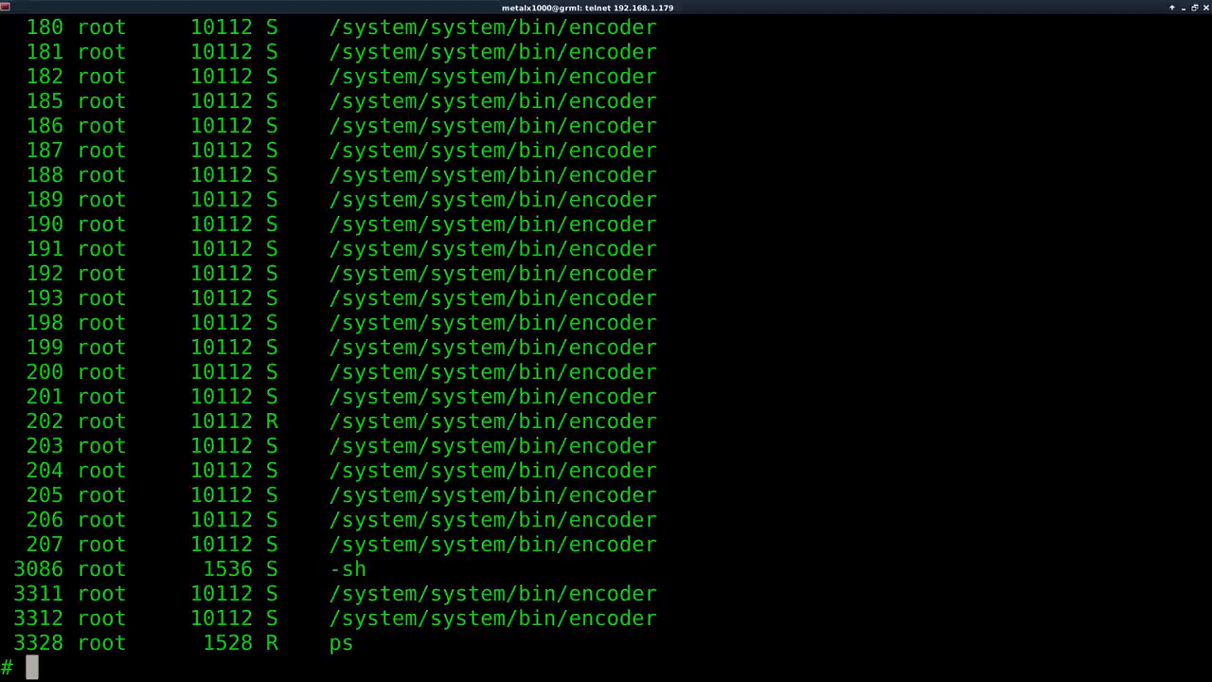
{"action": "type", "text": "busy"}
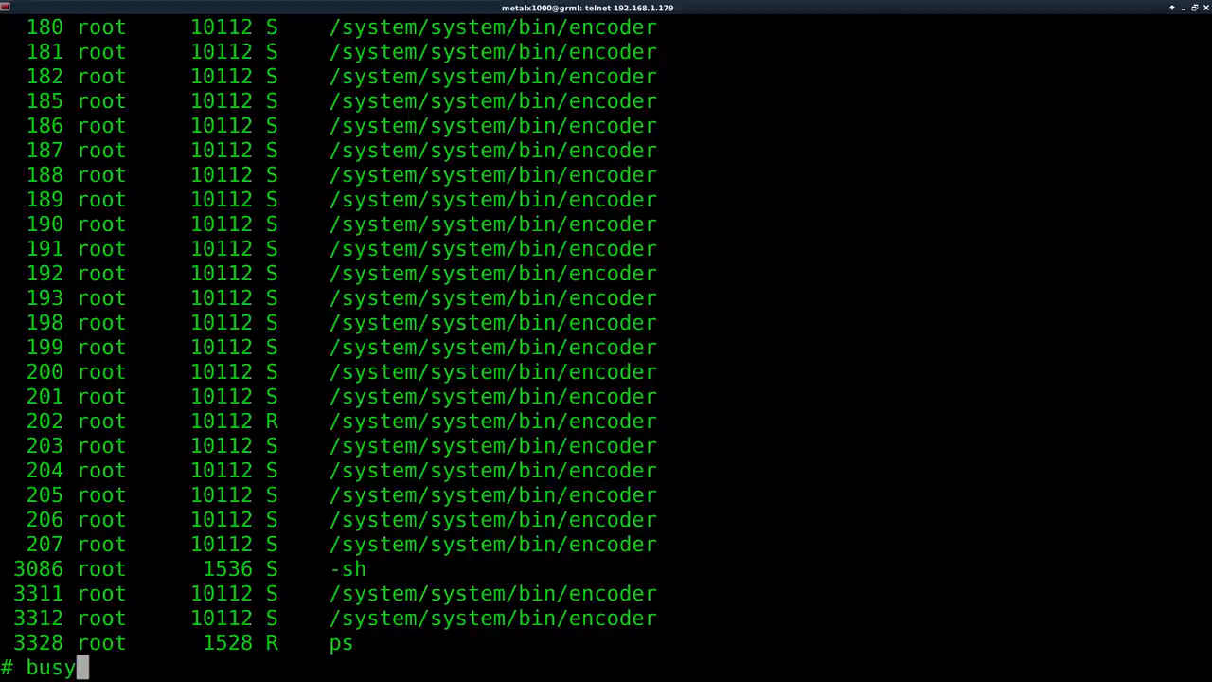
{"action": "type", "text": "box"}
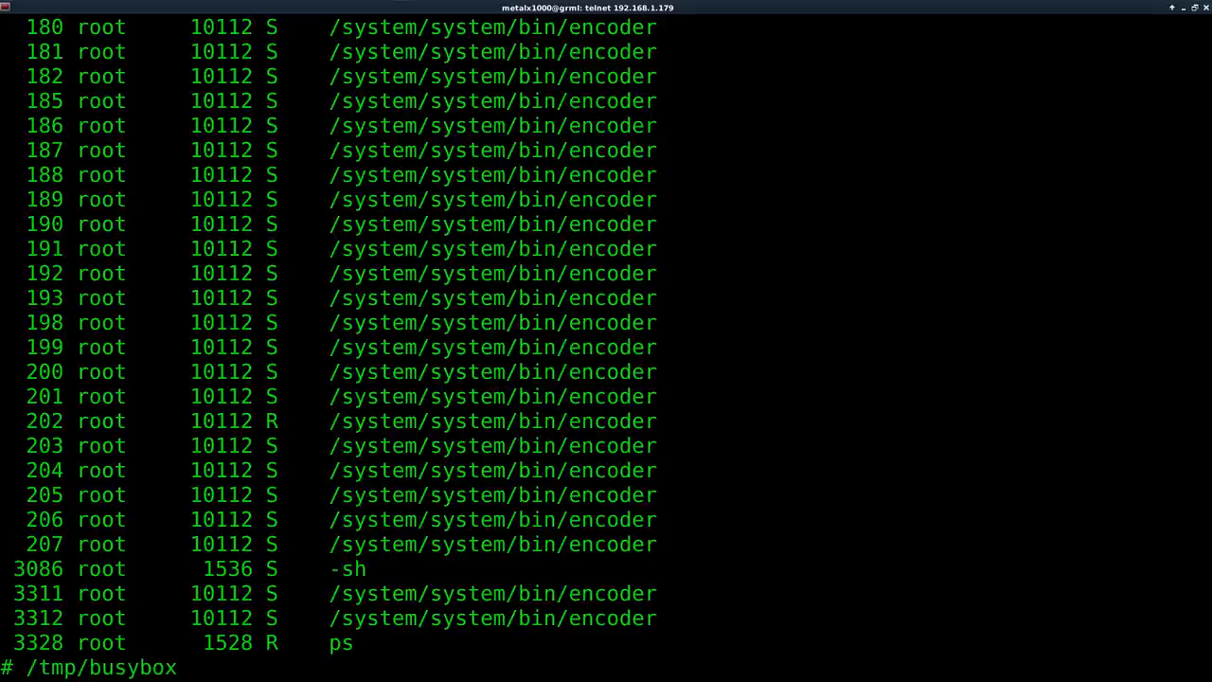
{"action": "type", "text": "strings"}
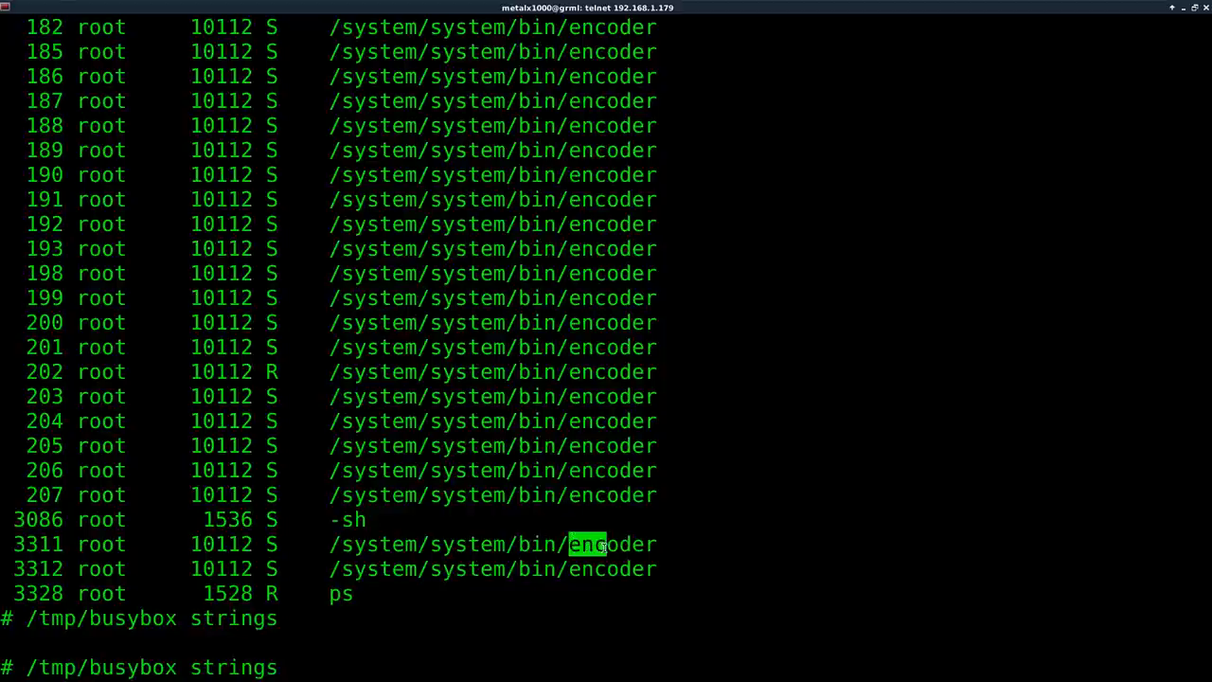
{"action": "double_click", "coordinate": [492, 544]}
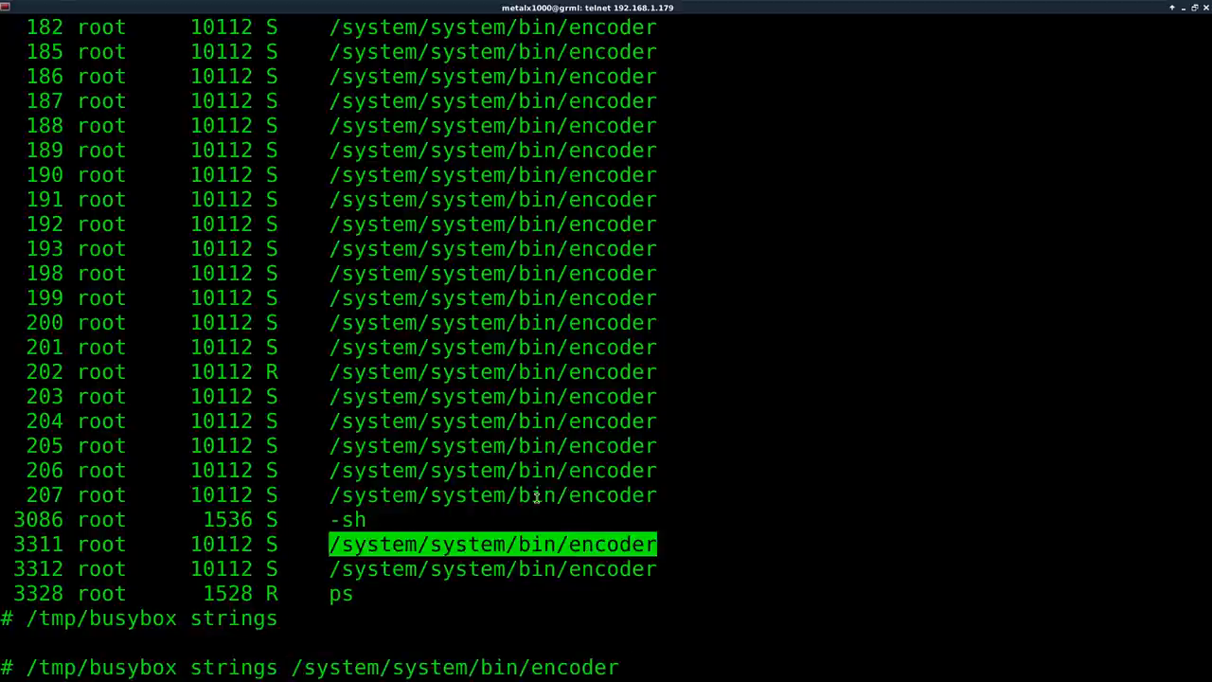
{"action": "key", "text": "Return"}
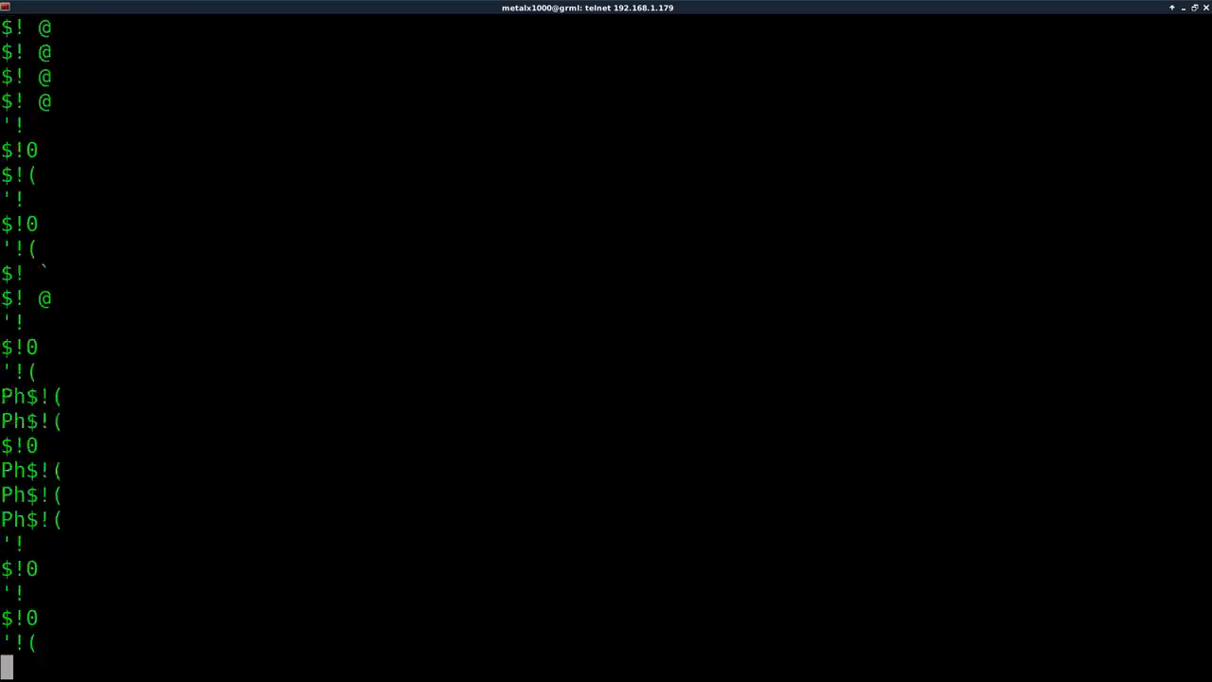
{"action": "scroll", "scroll_direction": "down", "scroll_amount": 3}
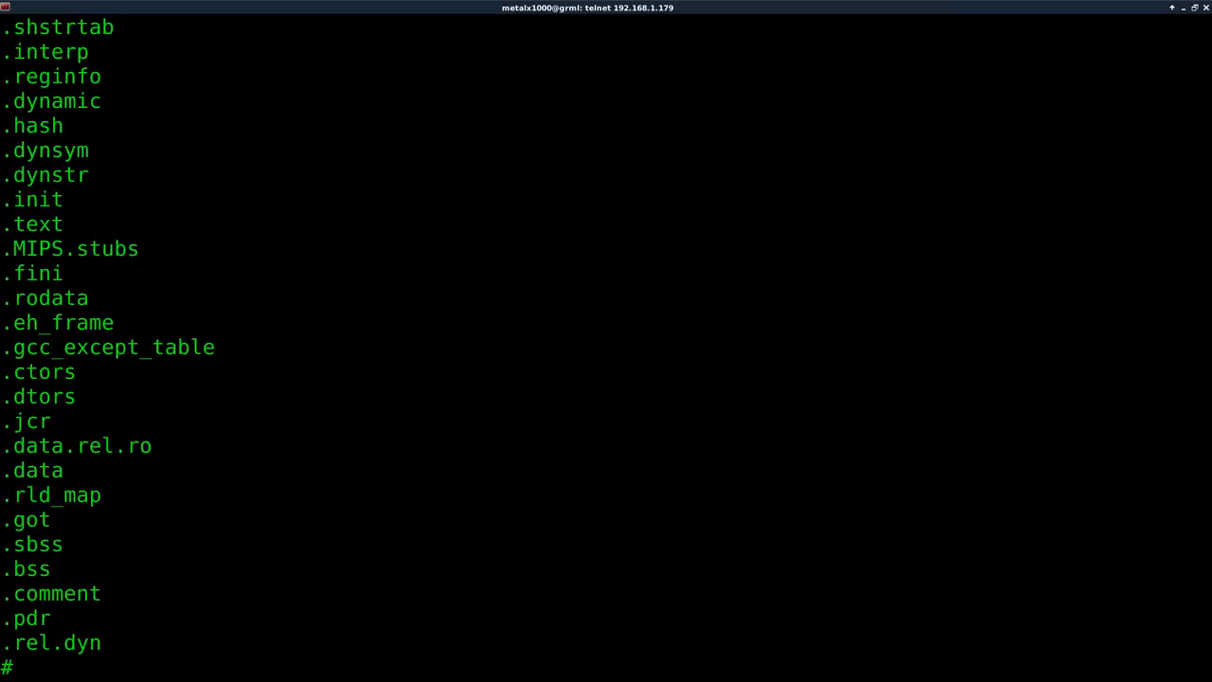
{"action": "type", "text": "/tmp/busybox strings /system/system/bin/encoder"}
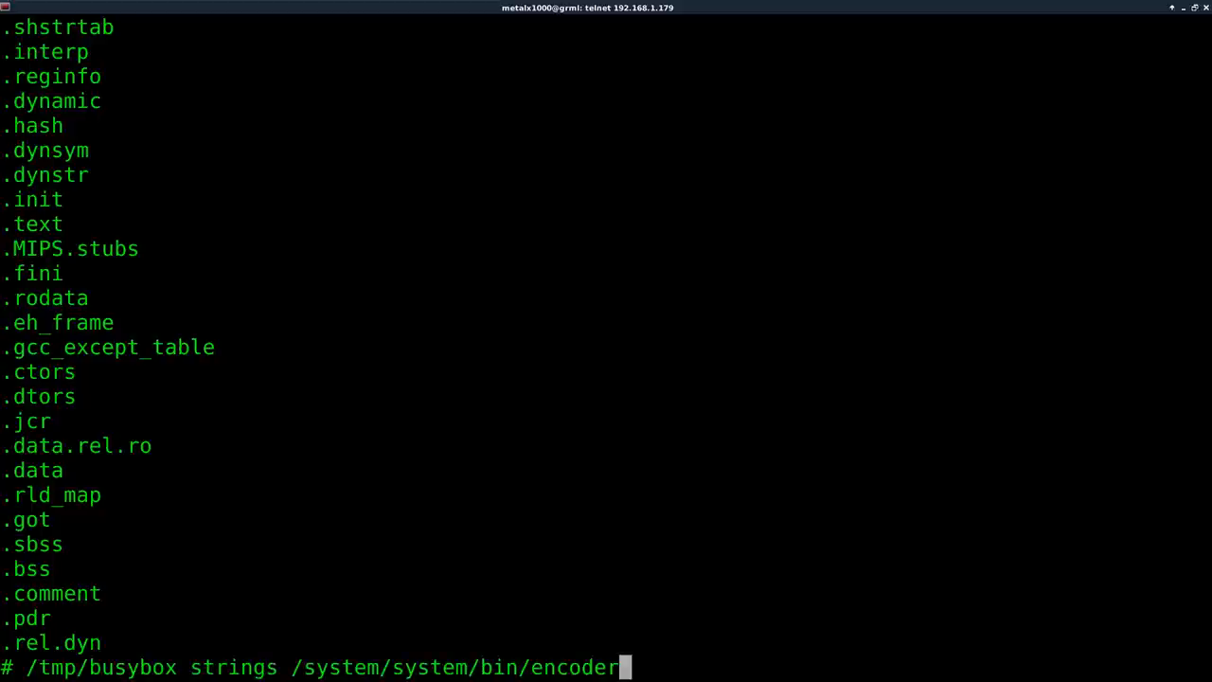
Step: Pipe the encoder strings through /tmp/busybox grep -i "*.cgi" to list names like get_factory.cgi
{"action": "type", "text": "|/tmp/busybox p"}
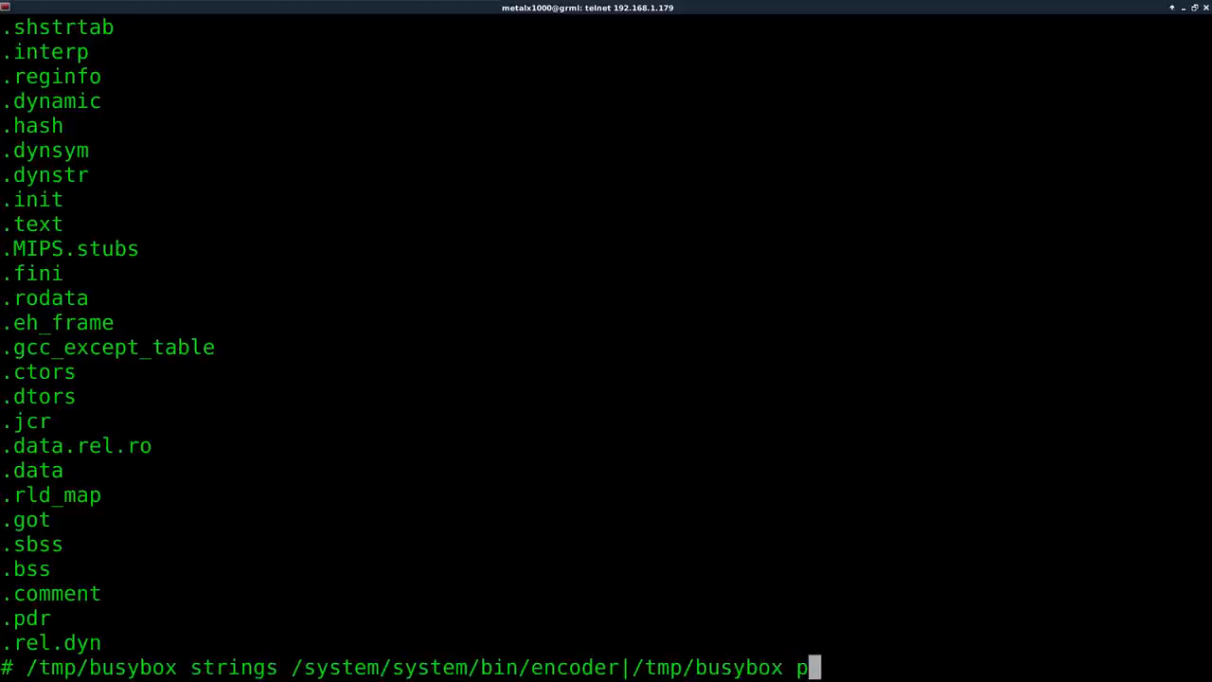
{"action": "type", "text": "grep"}
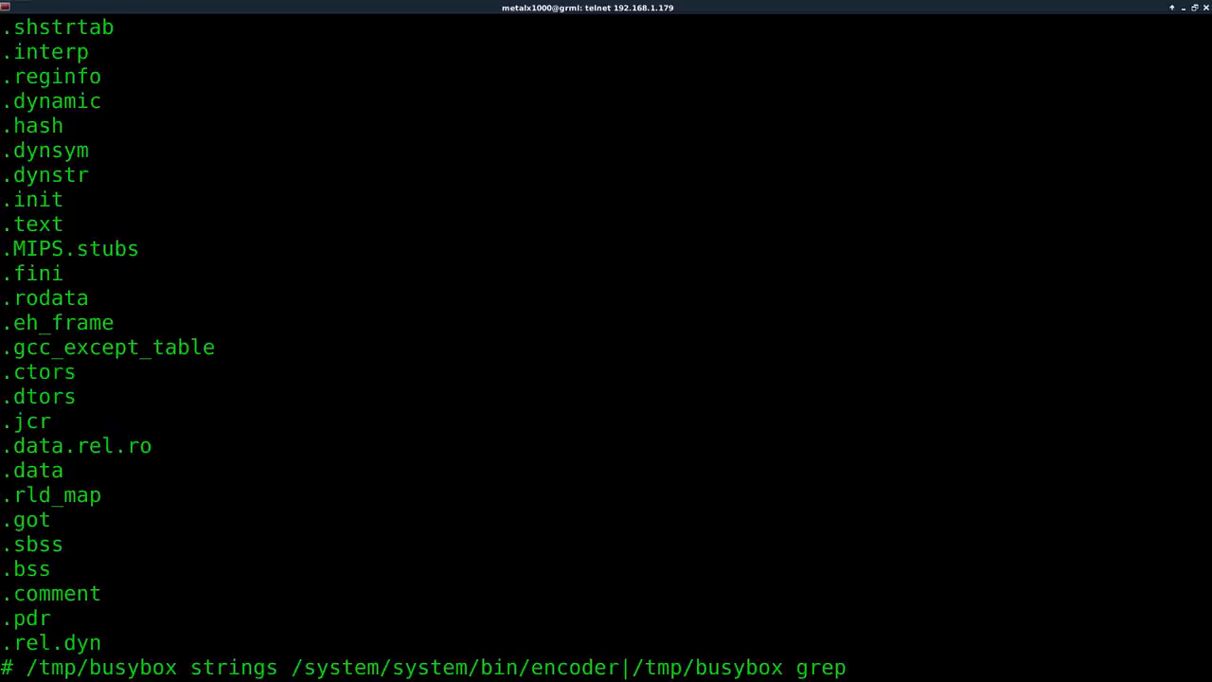
{"action": "type", "text": "-i"}
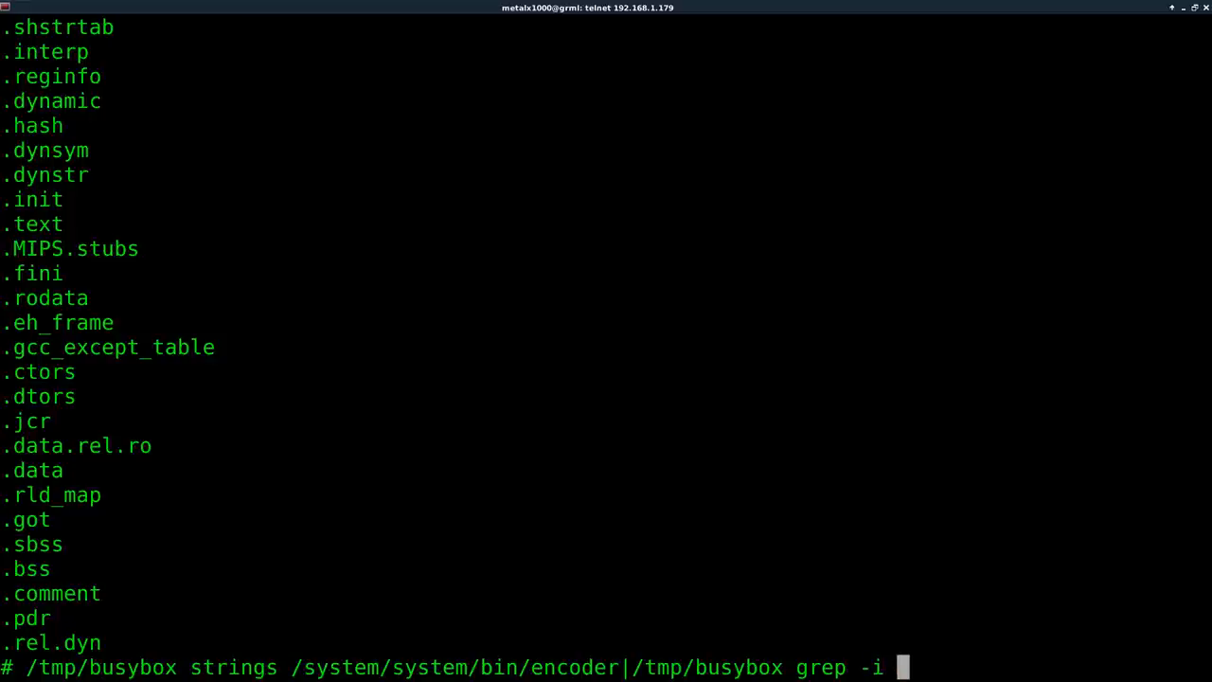
{"action": "type", "text": "\"*."}
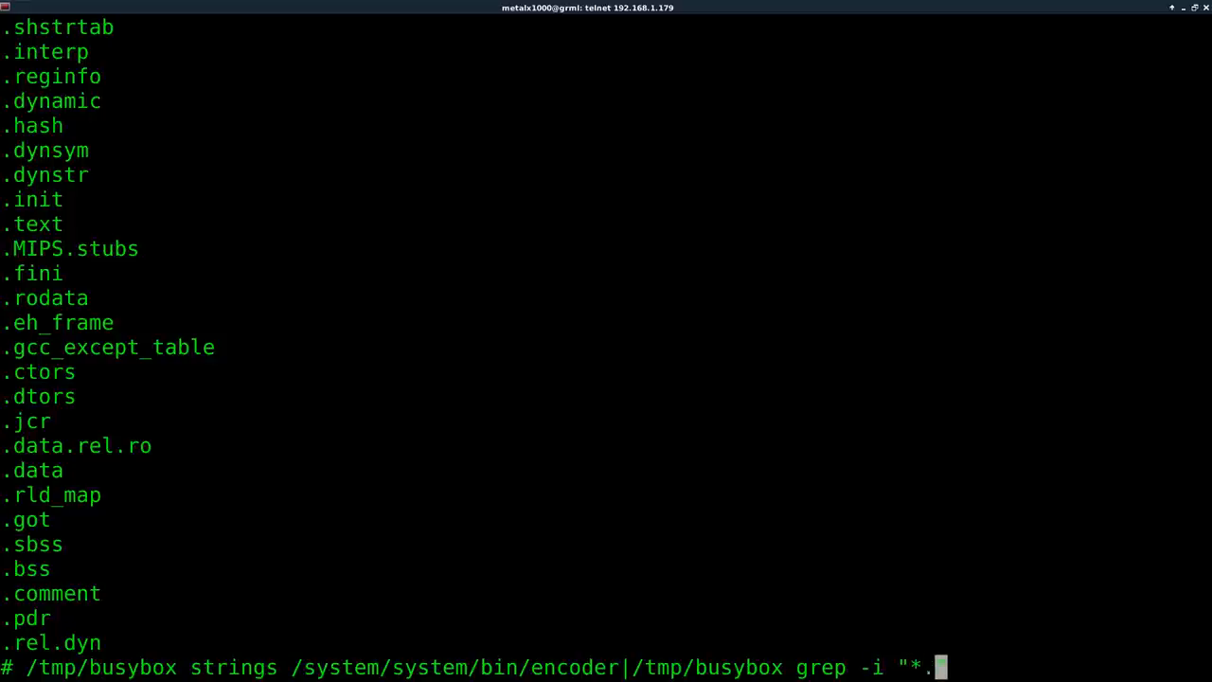
{"action": "type", "text": "cgi\""}
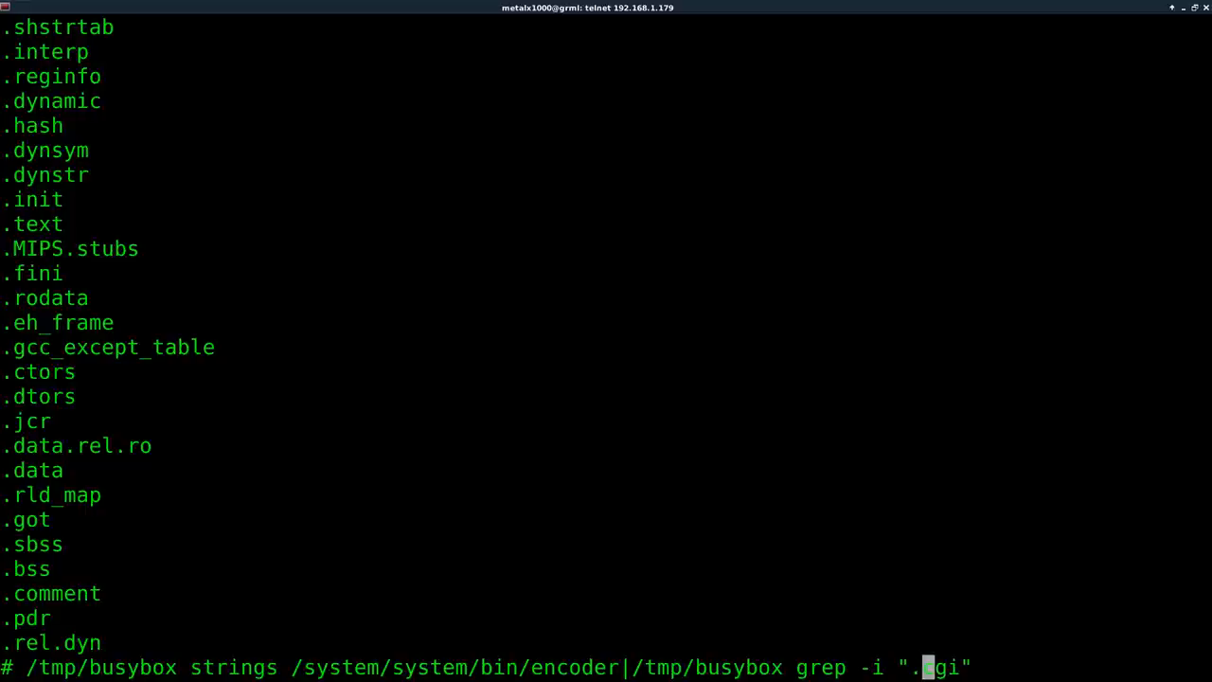
{"action": "key", "text": "Return"}
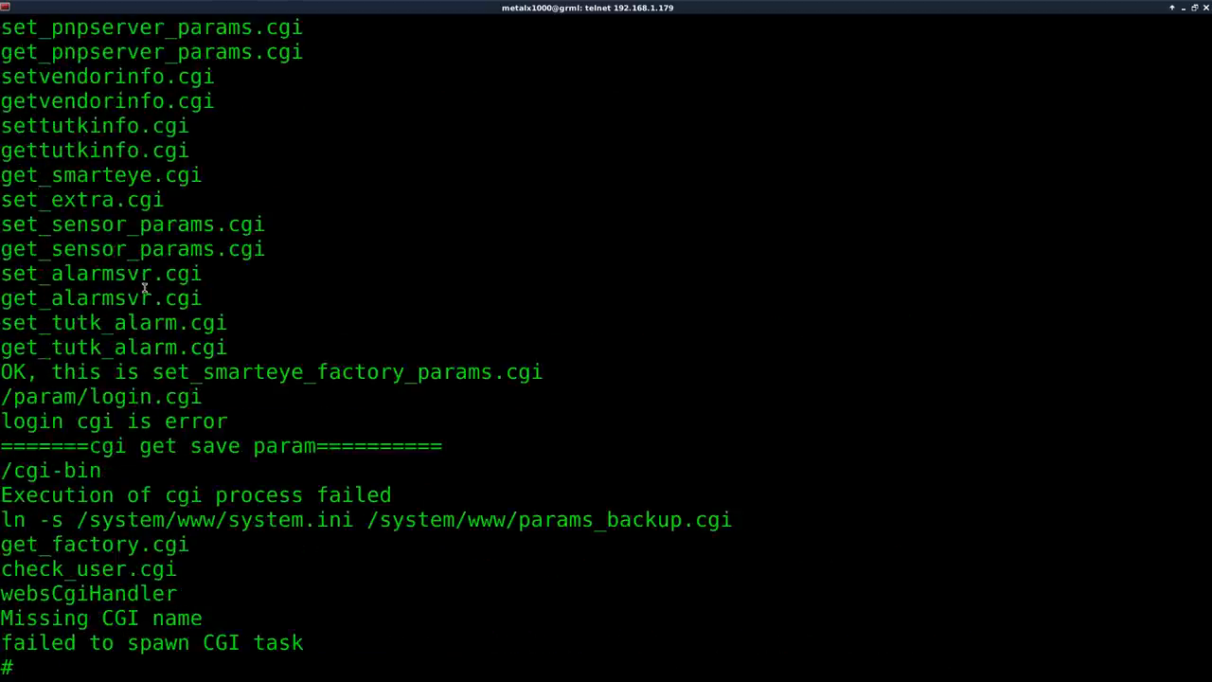
{"action": "scroll", "scroll_direction": "up", "scroll_amount": 3}
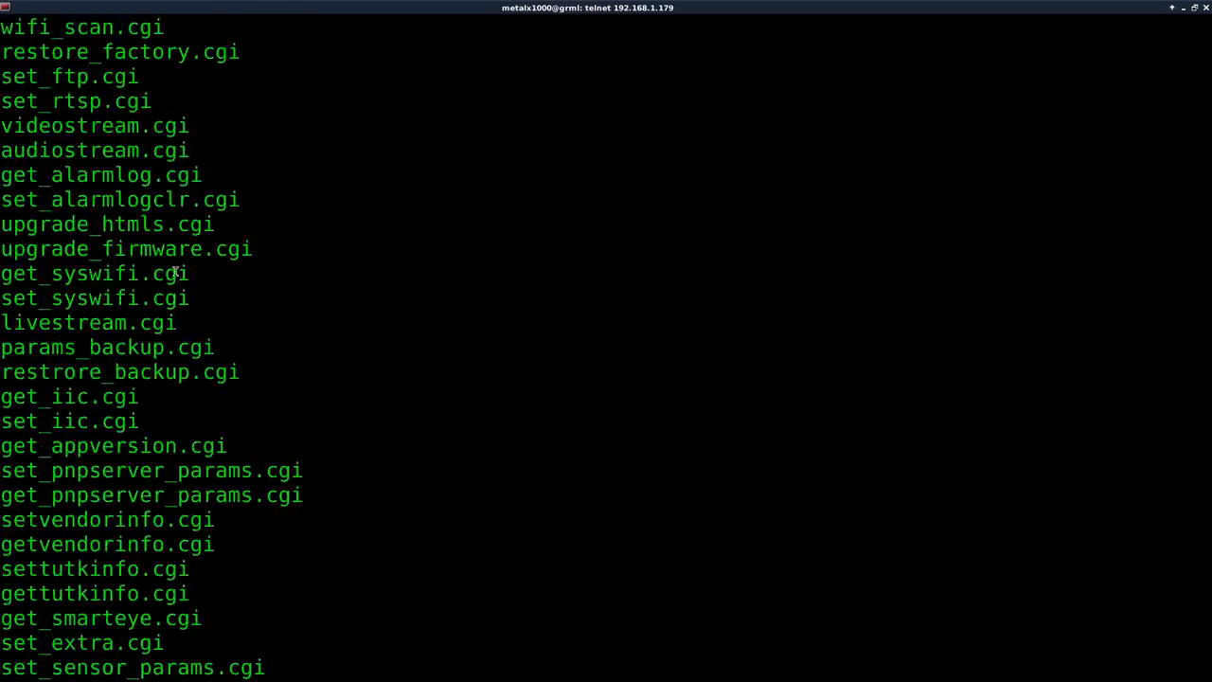
{"action": "double_click", "coordinate": [106, 347]}
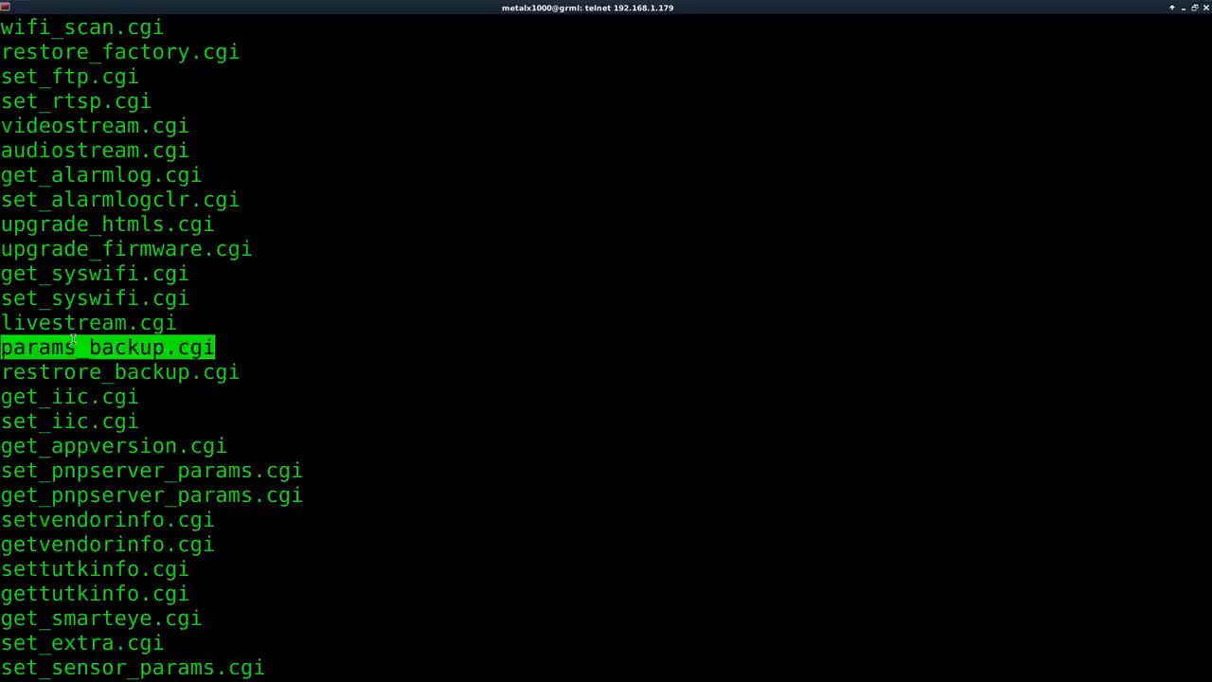
{"action": "scroll", "scroll_direction": "up", "scroll_amount": 3}
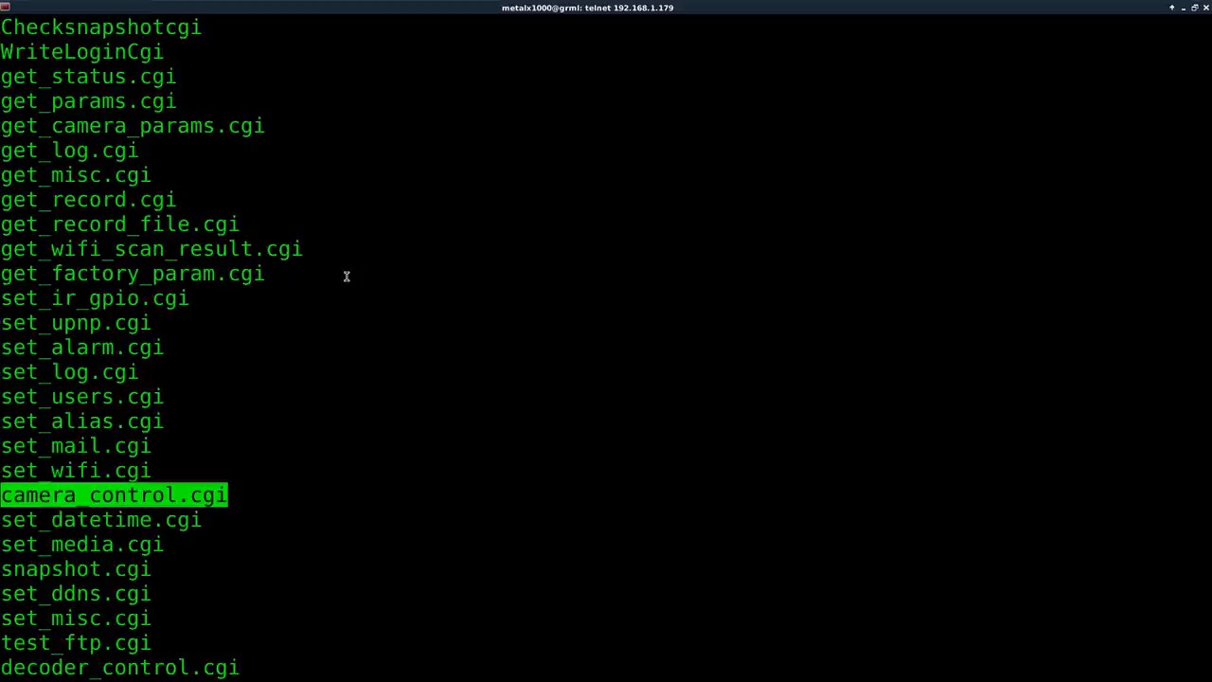
{"action": "scroll", "scroll_direction": "down", "scroll_amount": 3}
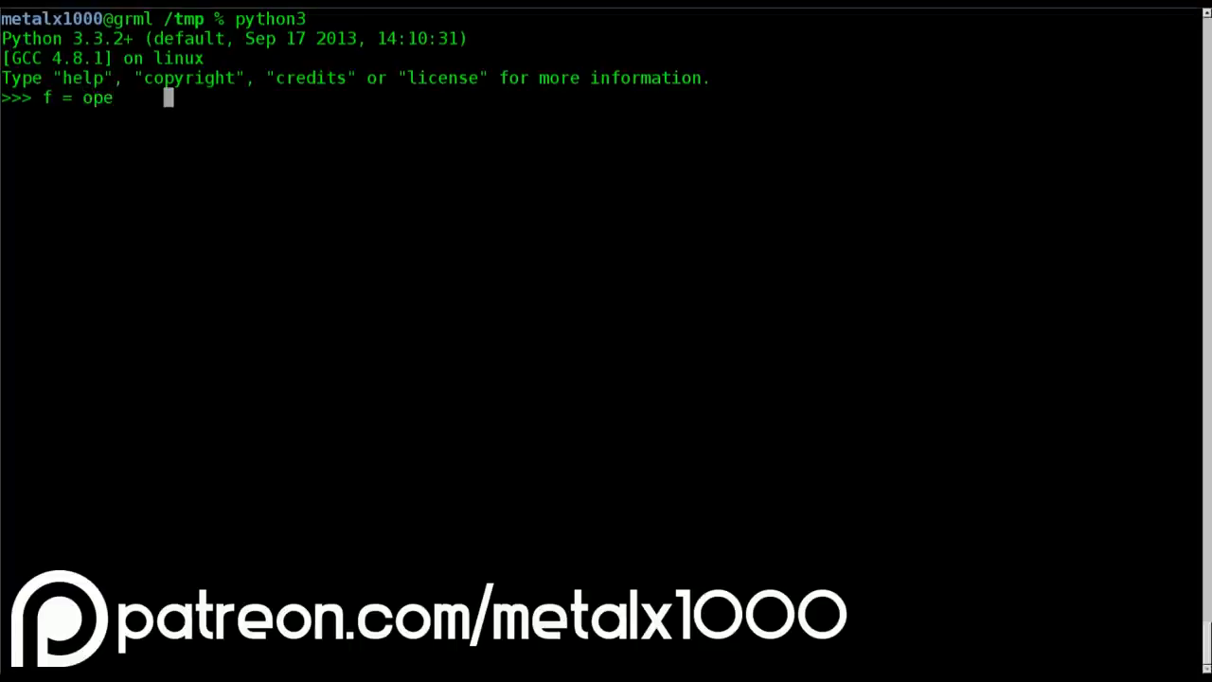
Step: Begin the statement f = open("file.txt", "") at the Python 3 >>> prompt
{"action": "type", "text": "n(\"file.txt\", \"\")"}
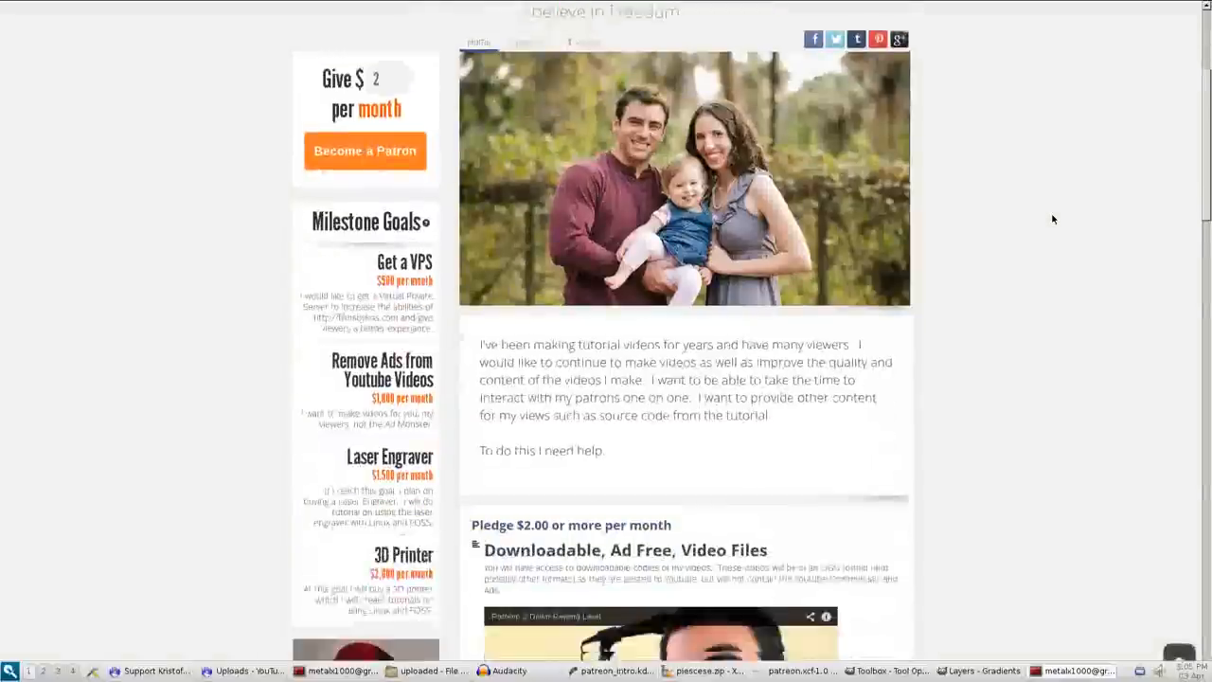
Step: Scroll the Patreon page past the pledge tiers to the $50 DVD reward and footer
{"action": "scroll", "scroll_direction": "down", "scroll_amount": 3}
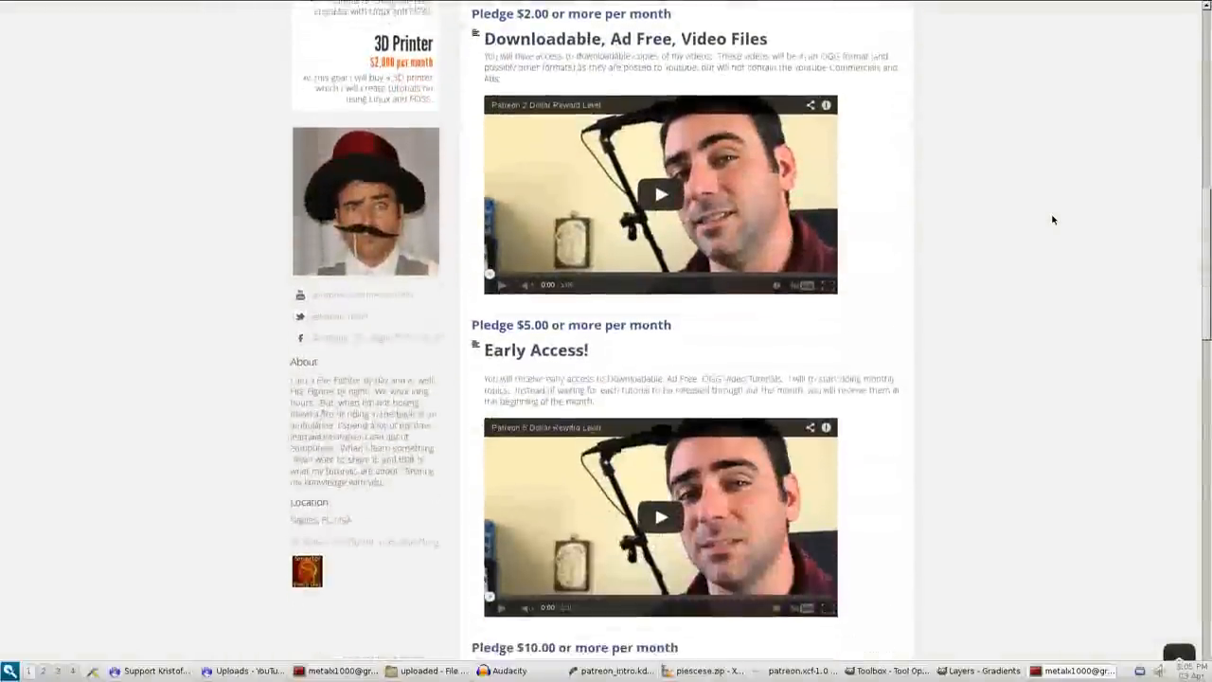
{"action": "scroll", "scroll_direction": "down", "scroll_amount": 3}
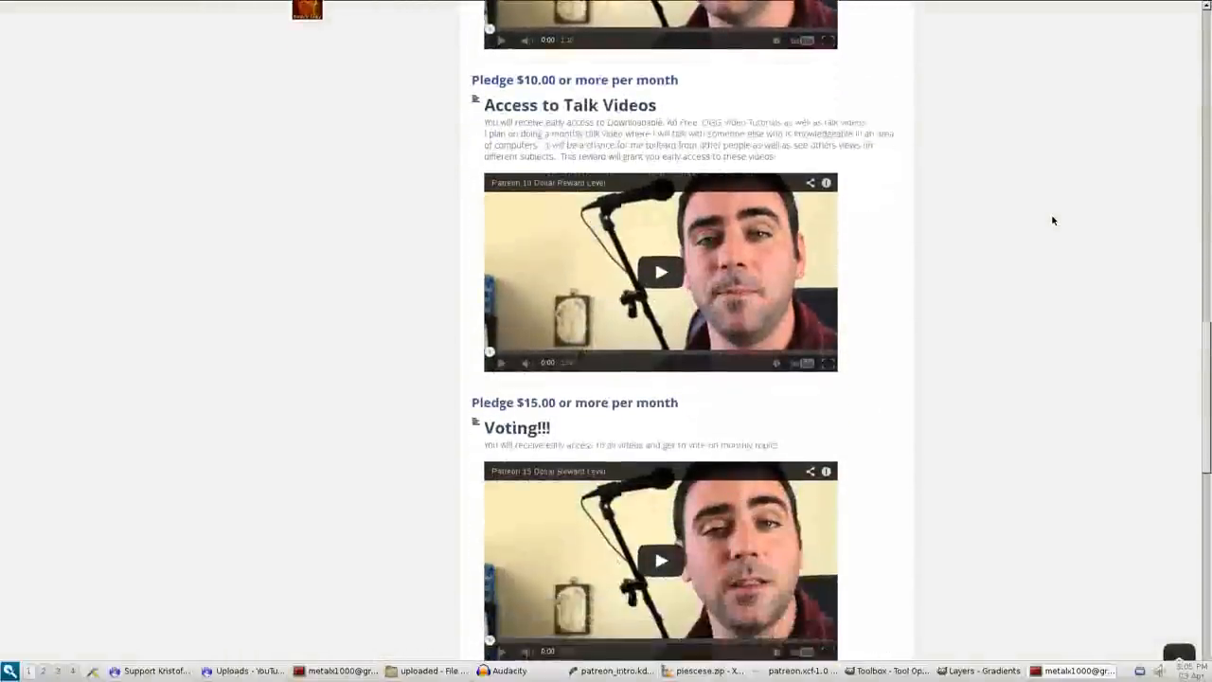
{"action": "scroll", "scroll_direction": "down", "scroll_amount": 3}
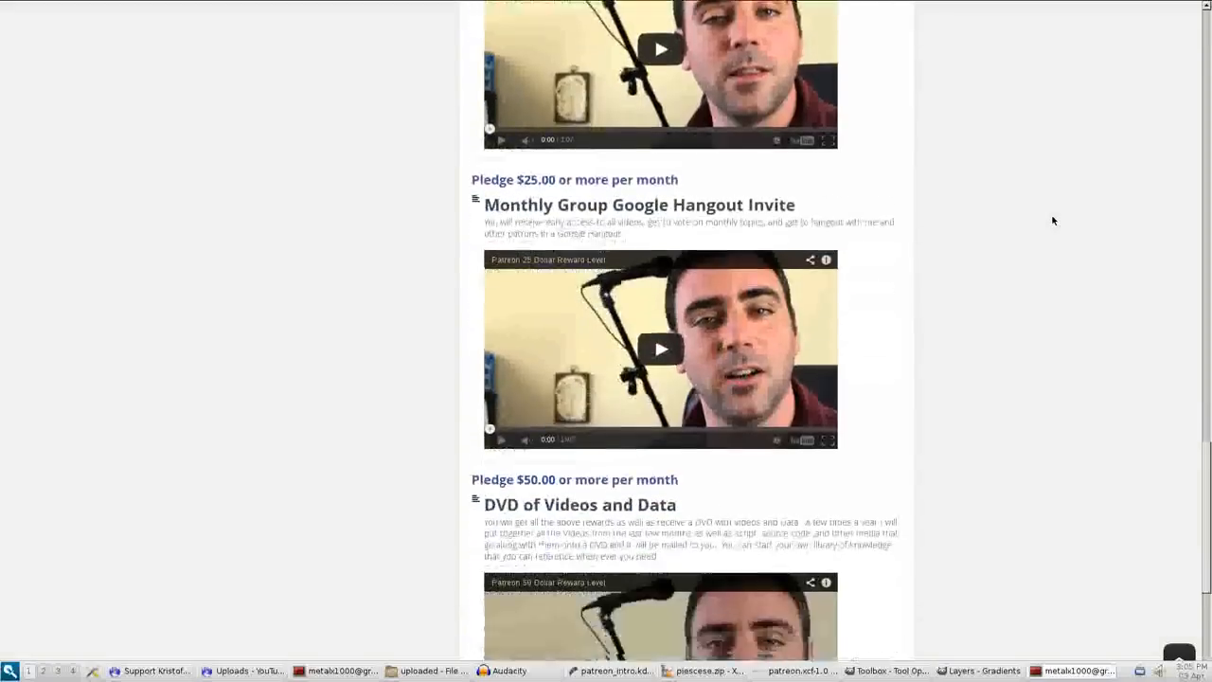
{"action": "scroll", "scroll_direction": "down", "scroll_amount": 3}
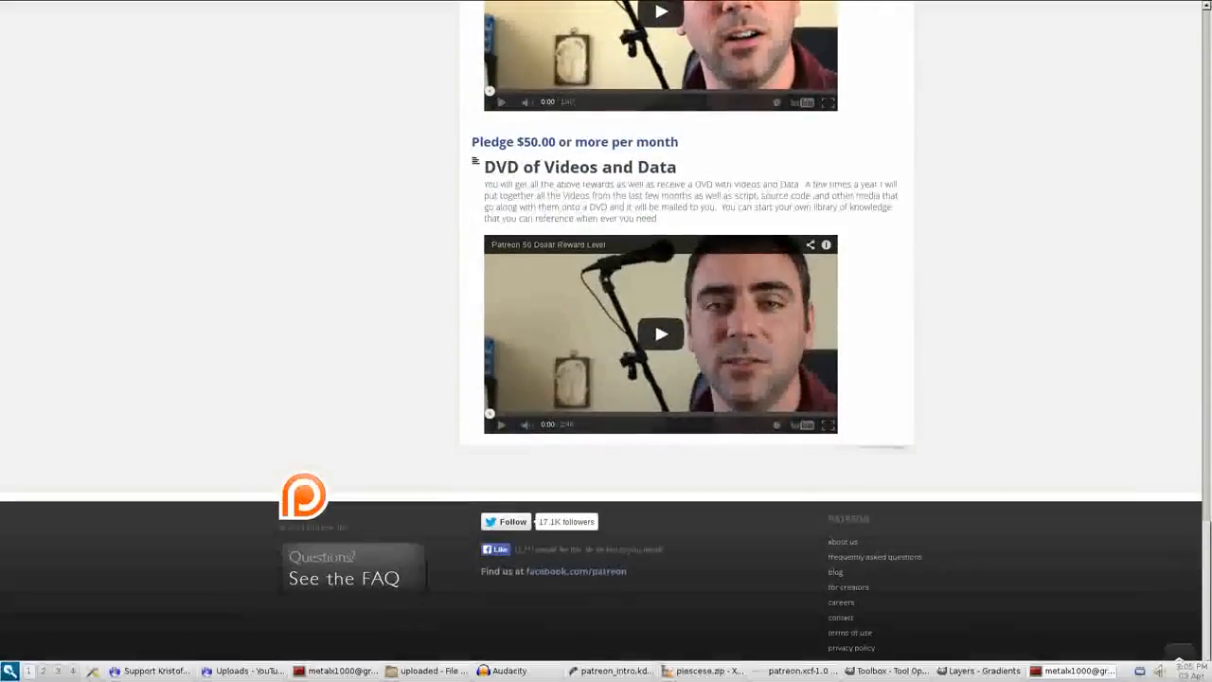